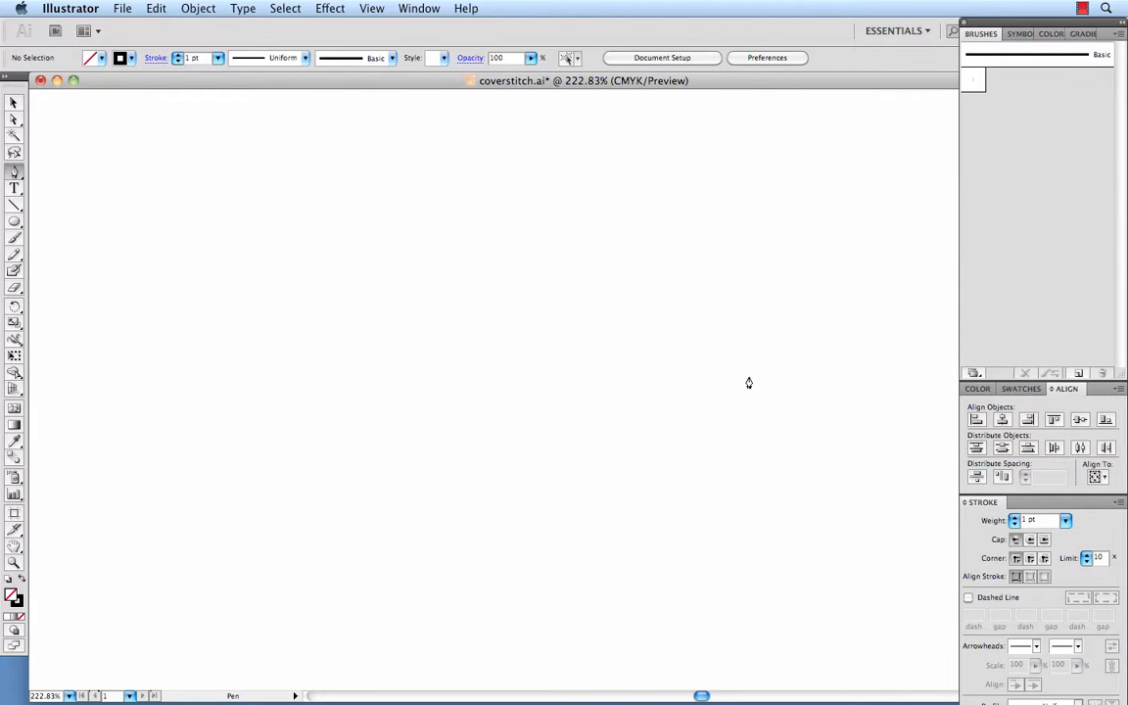
{"action": "mouse_move", "coordinate": [491, 313]}
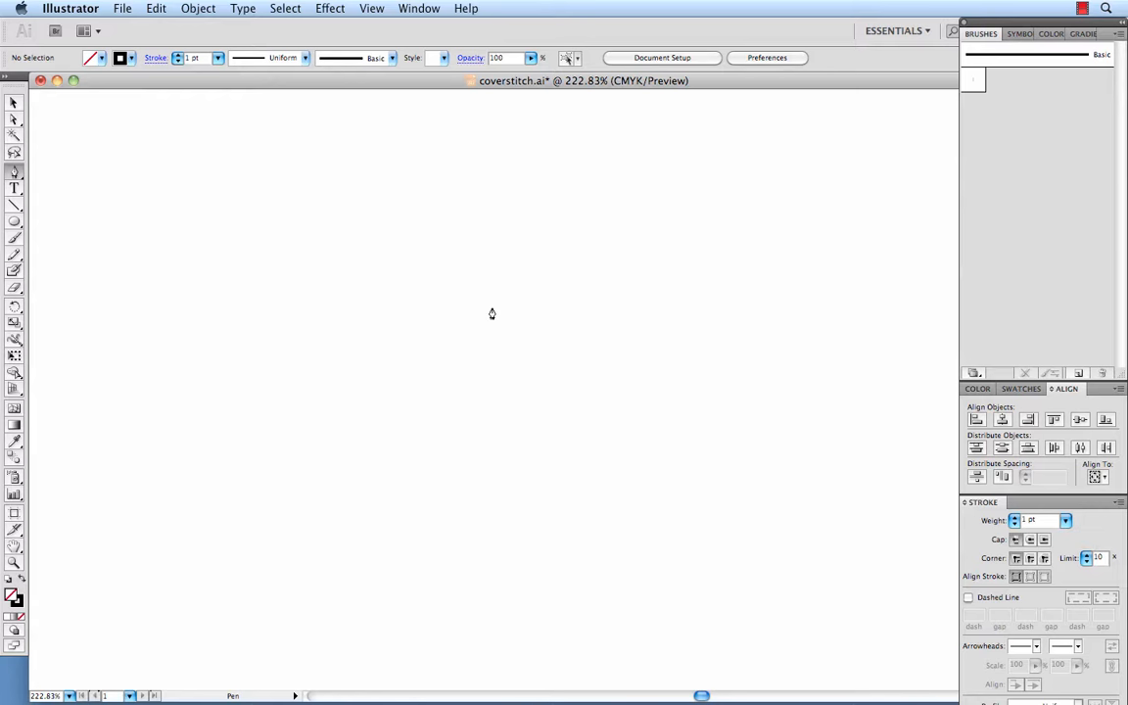
{"action": "mouse_move", "coordinate": [480, 403]}
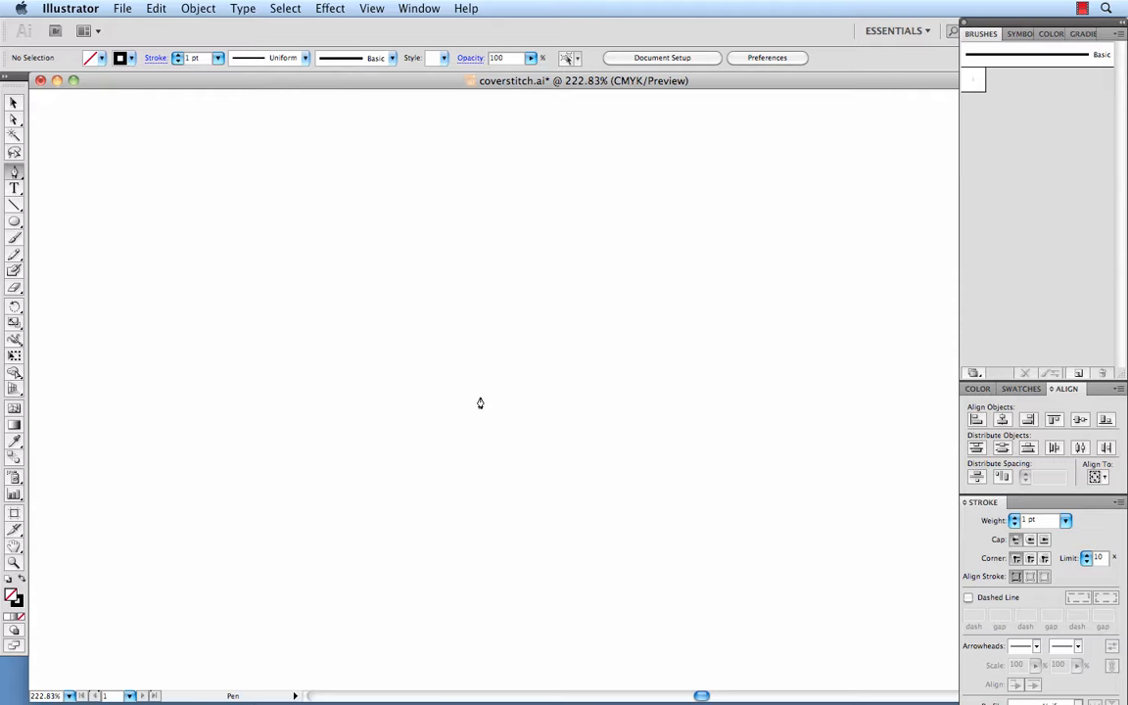
{"action": "mouse_move", "coordinate": [439, 390]}
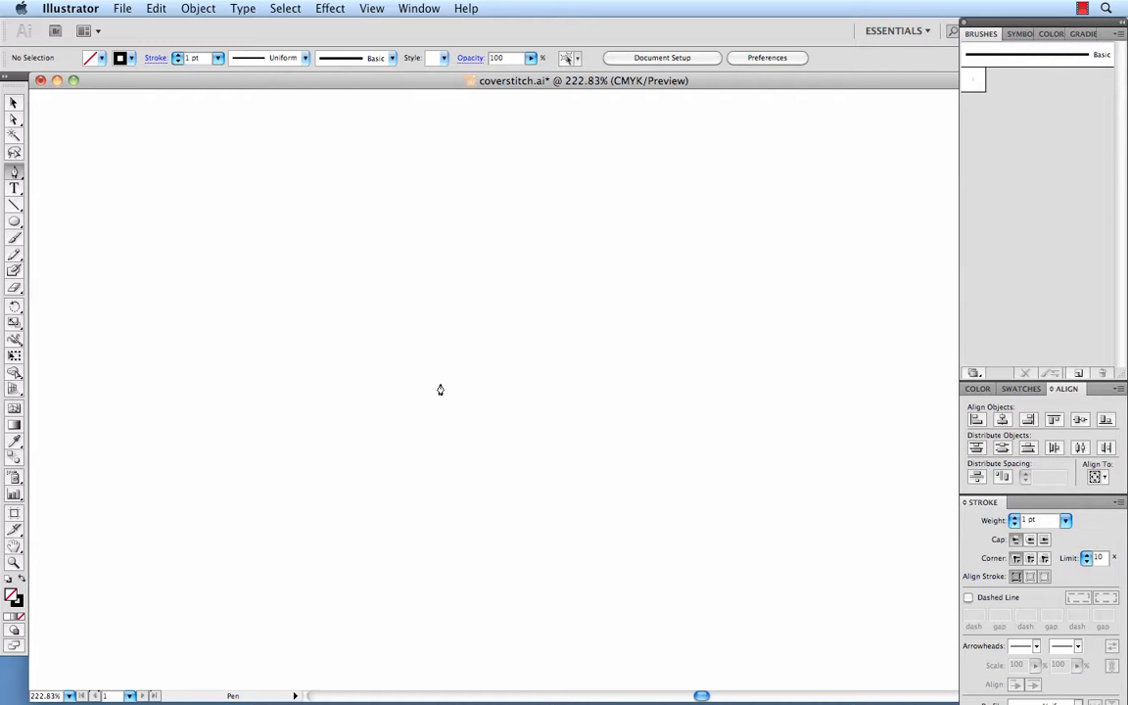
Place the first anchor of the vertical-then-diagonal zigzag path with the Pen tool.
{"action": "left_click", "coordinate": [552, 406]}
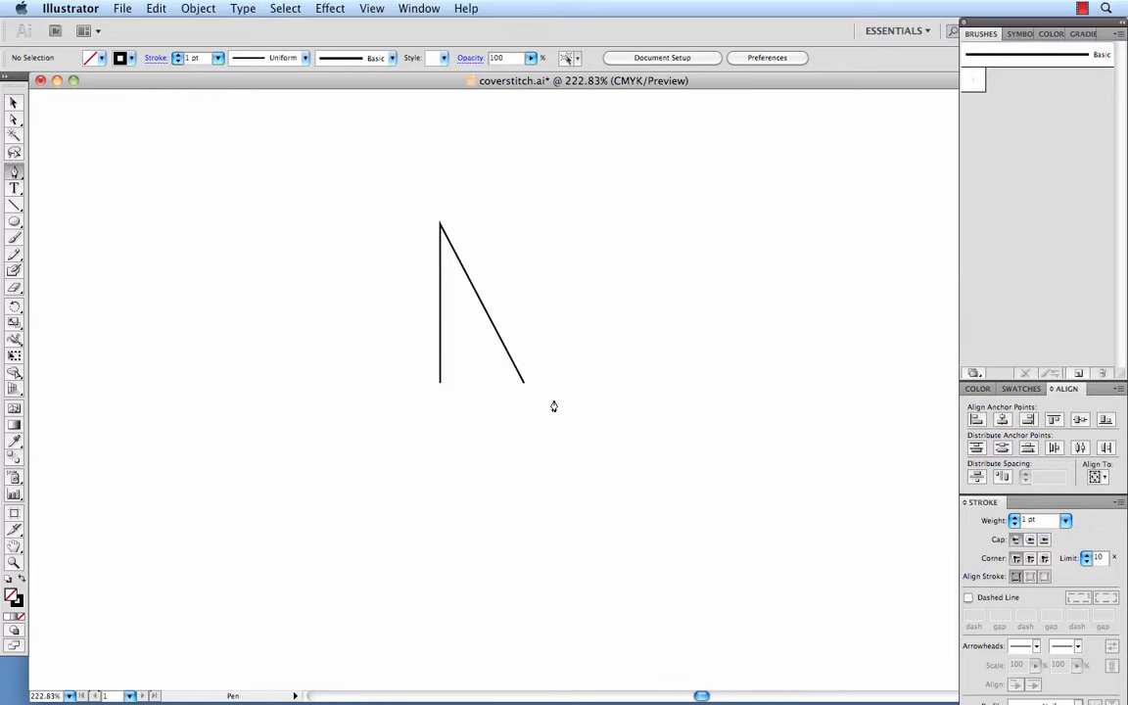
{"action": "mouse_move", "coordinate": [466, 392]}
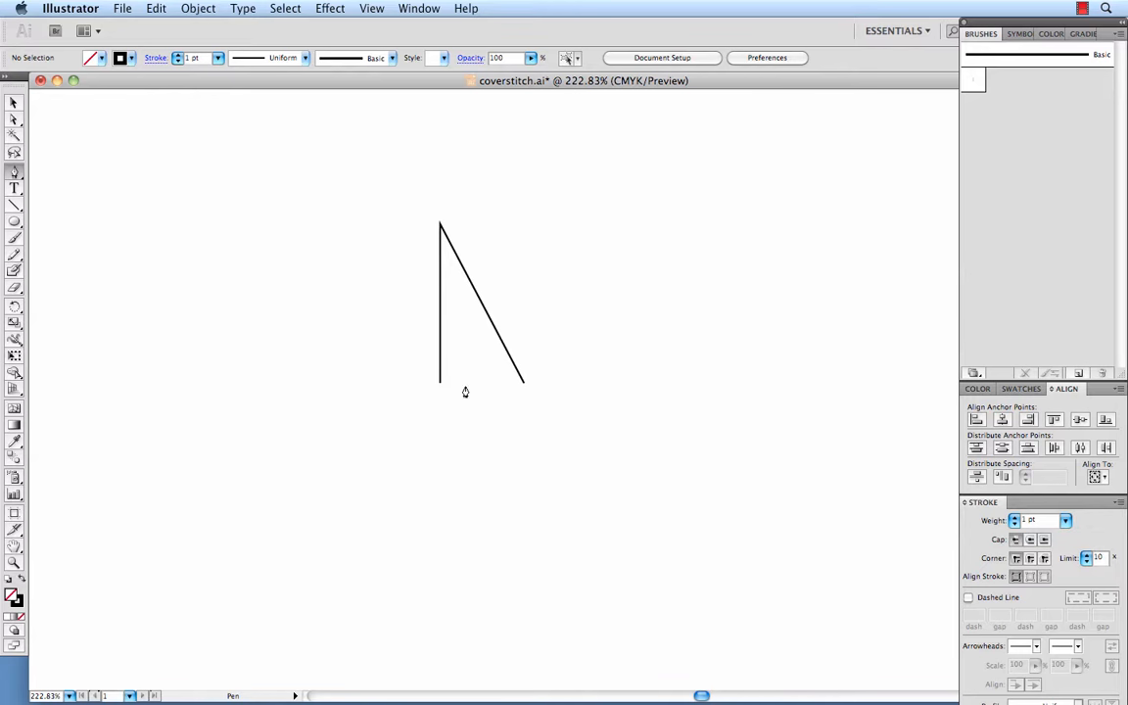
{"action": "mouse_move", "coordinate": [376, 341]}
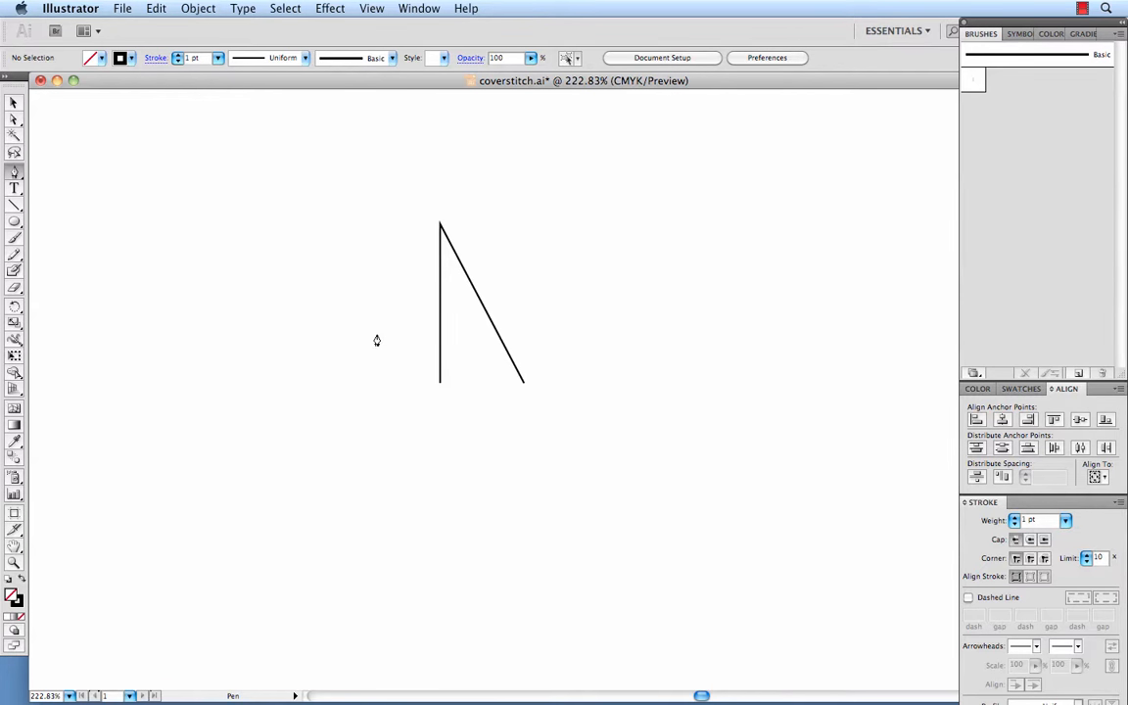
{"action": "mouse_move", "coordinate": [13, 133]}
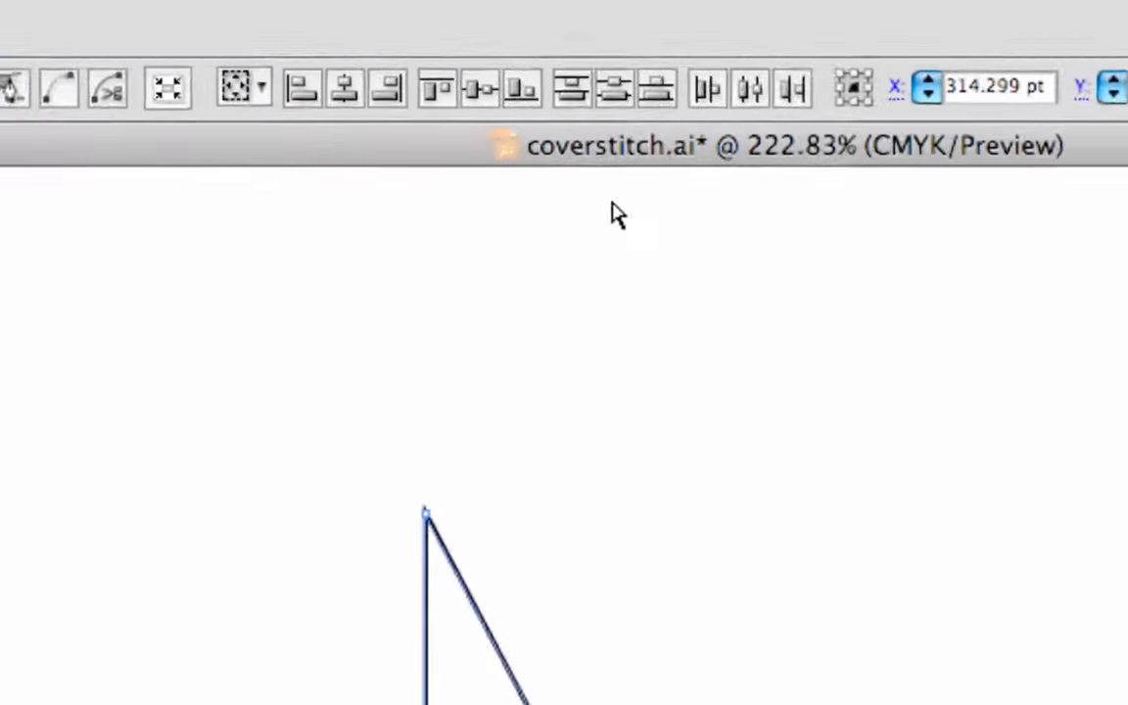
{"action": "mouse_move", "coordinate": [480, 117]}
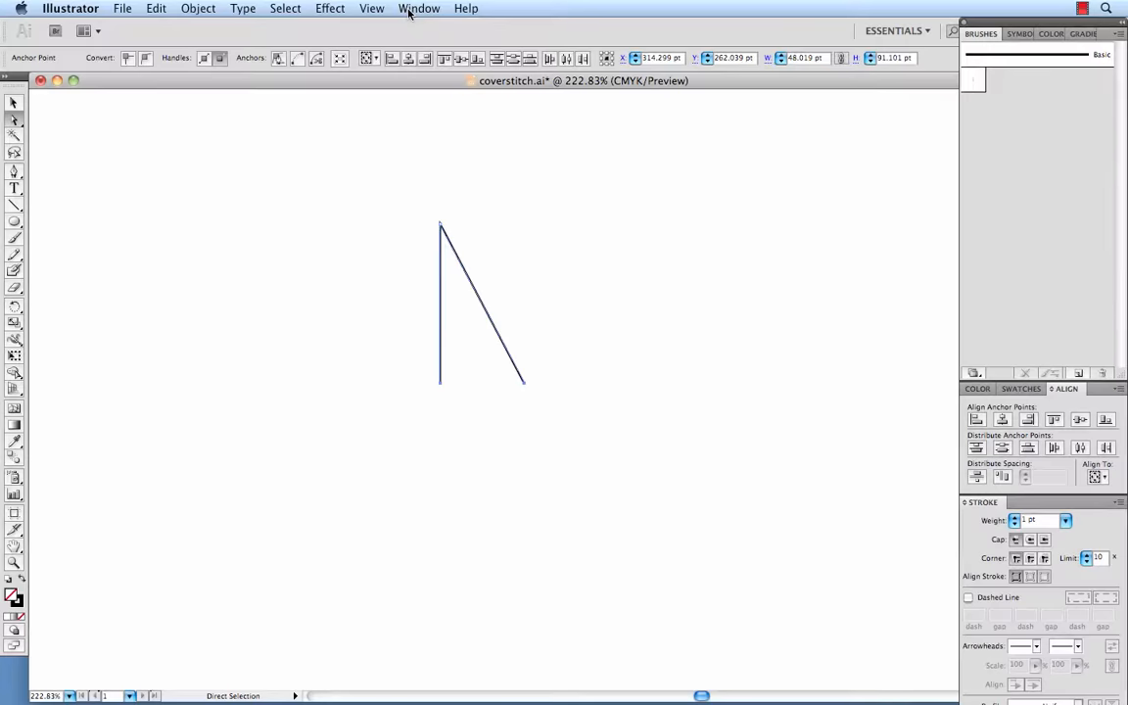
{"action": "left_click", "coordinate": [419, 8]}
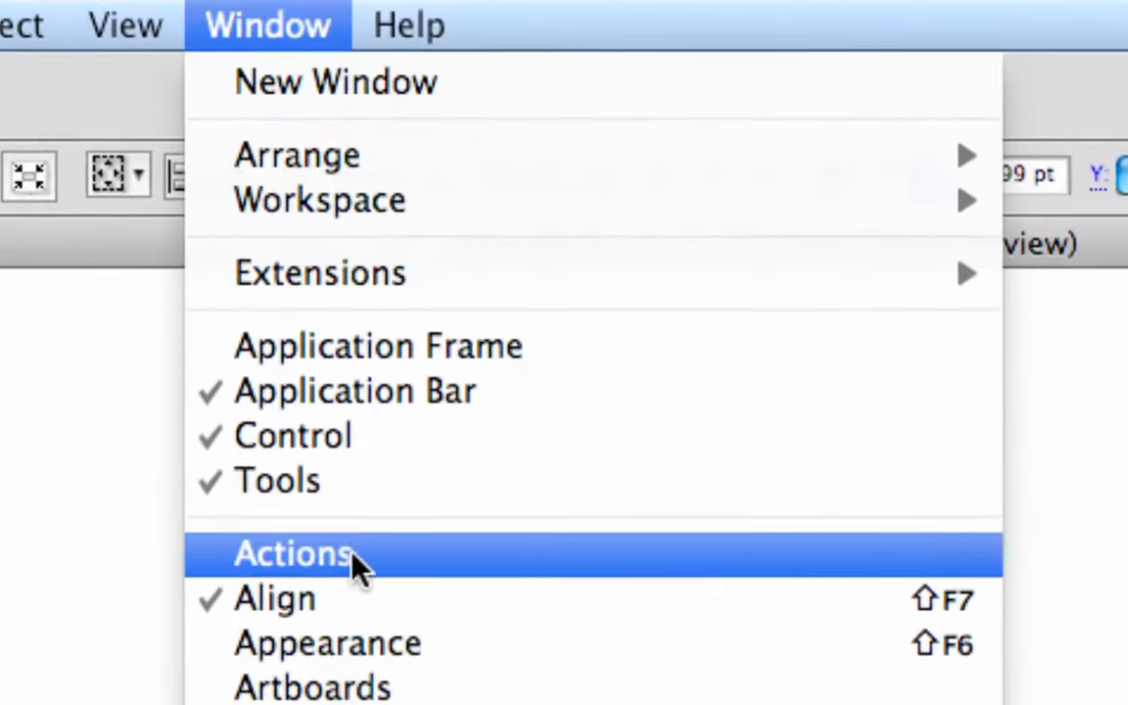
{"action": "mouse_move", "coordinate": [266, 27]}
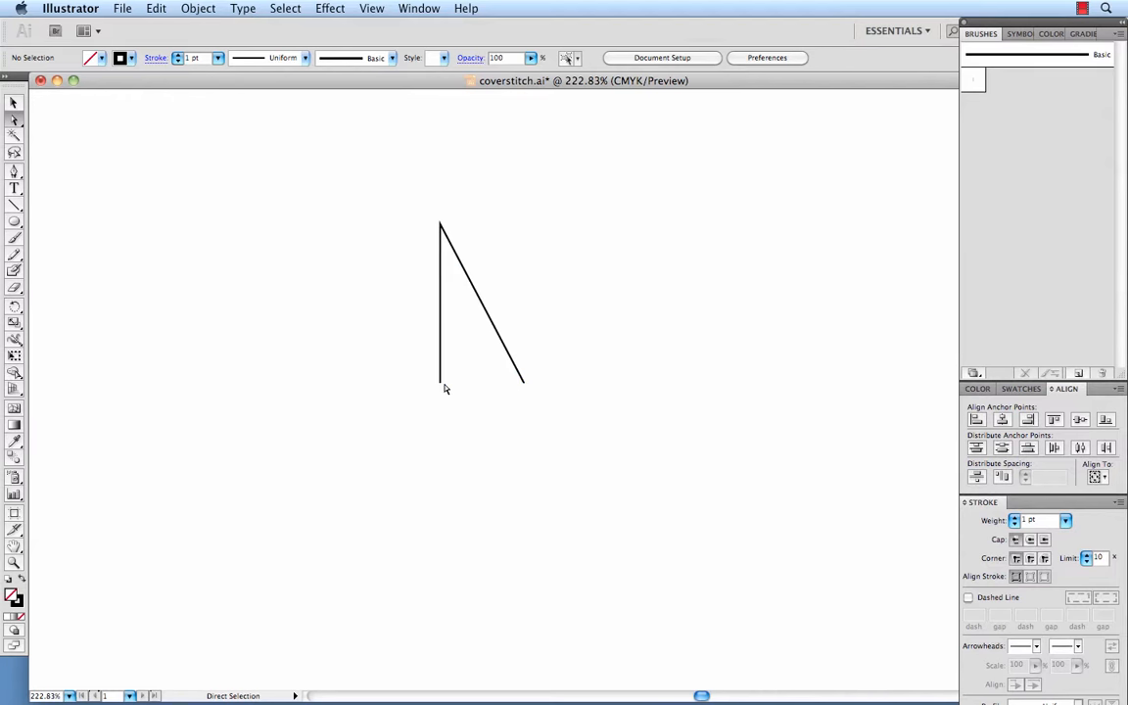
{"action": "mouse_move", "coordinate": [457, 390]}
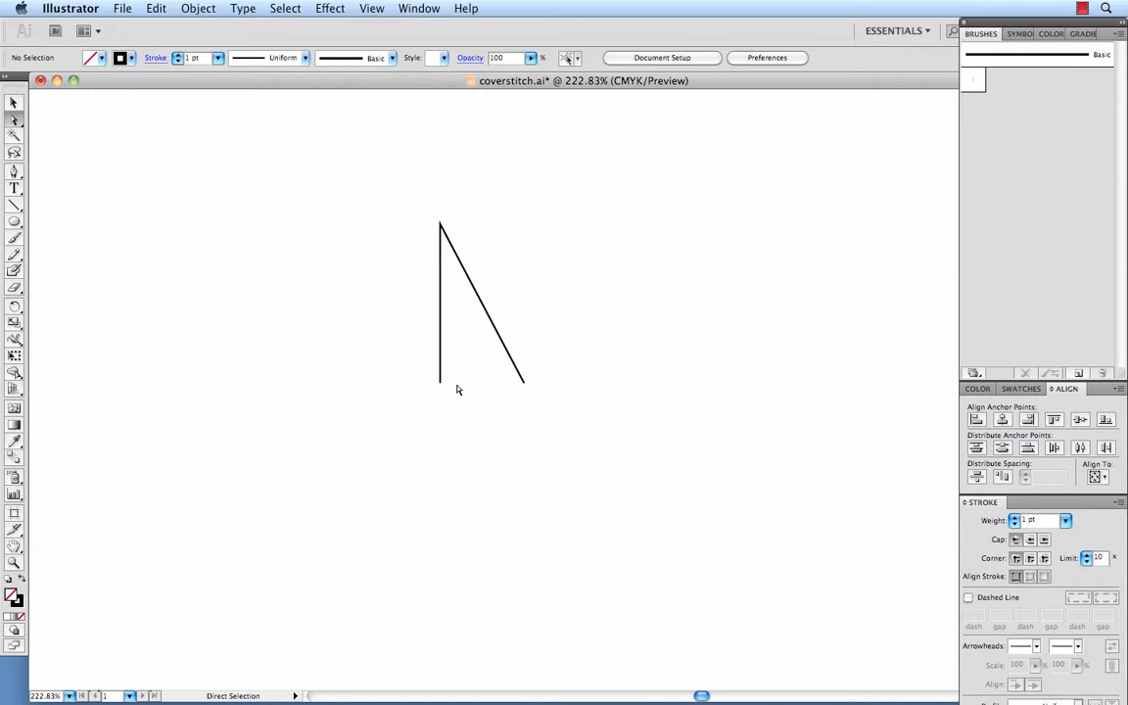
{"action": "mouse_move", "coordinate": [534, 349]}
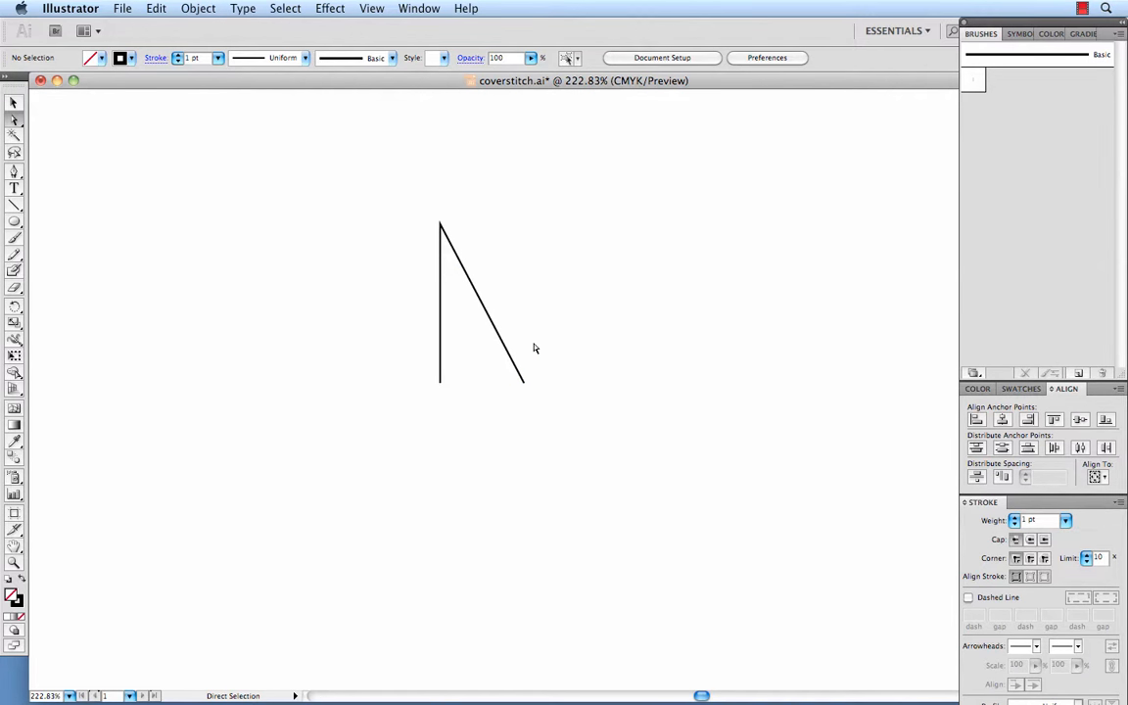
{"action": "mouse_move", "coordinate": [435, 235]}
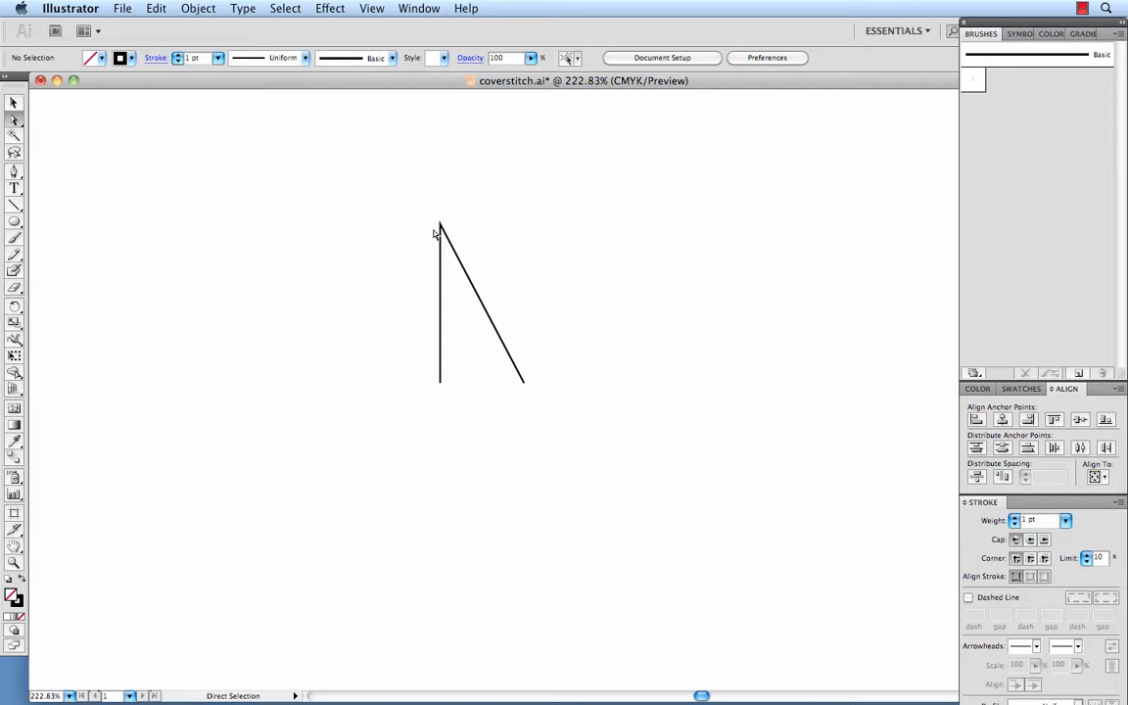
{"action": "mouse_move", "coordinate": [442, 227]}
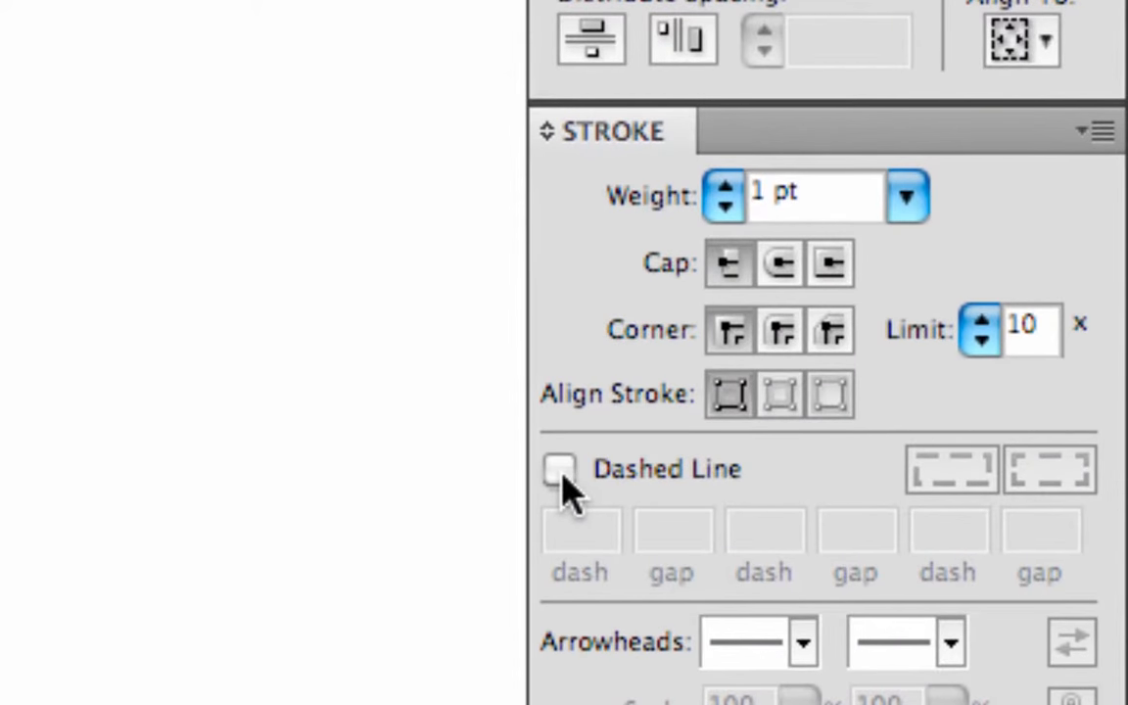
Enable Dashed Line on the stroke and draw a horizontal dashed line across the top point.
{"action": "left_click", "coordinate": [560, 469]}
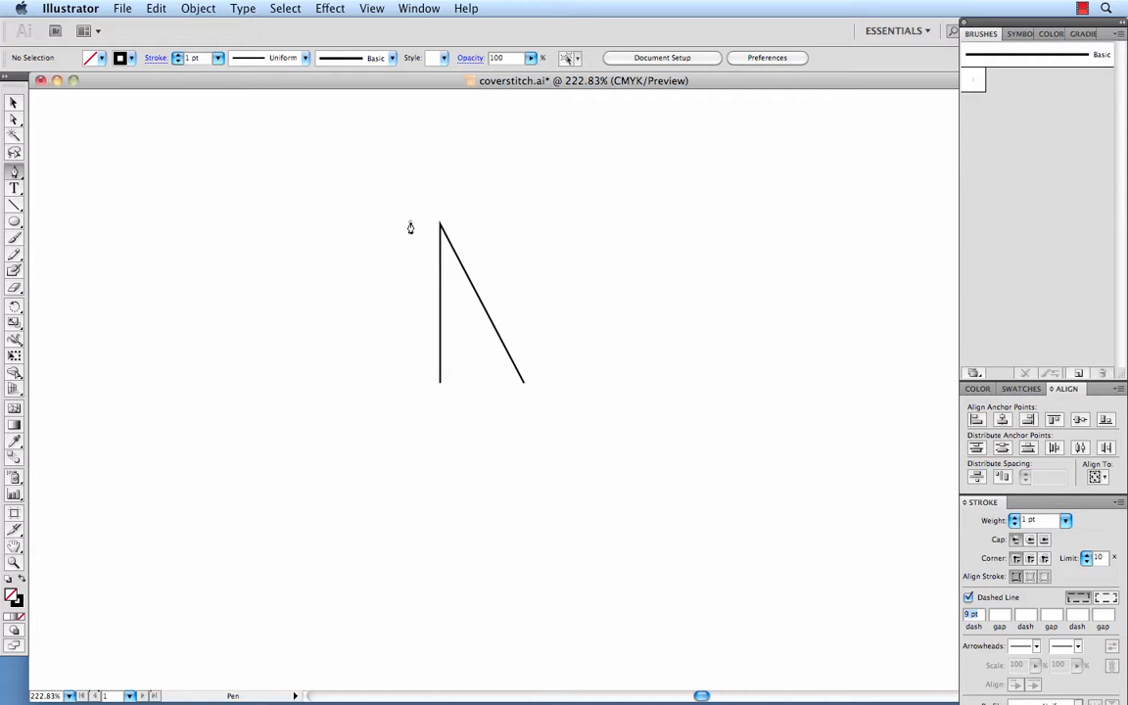
{"action": "left_click", "coordinate": [438, 227]}
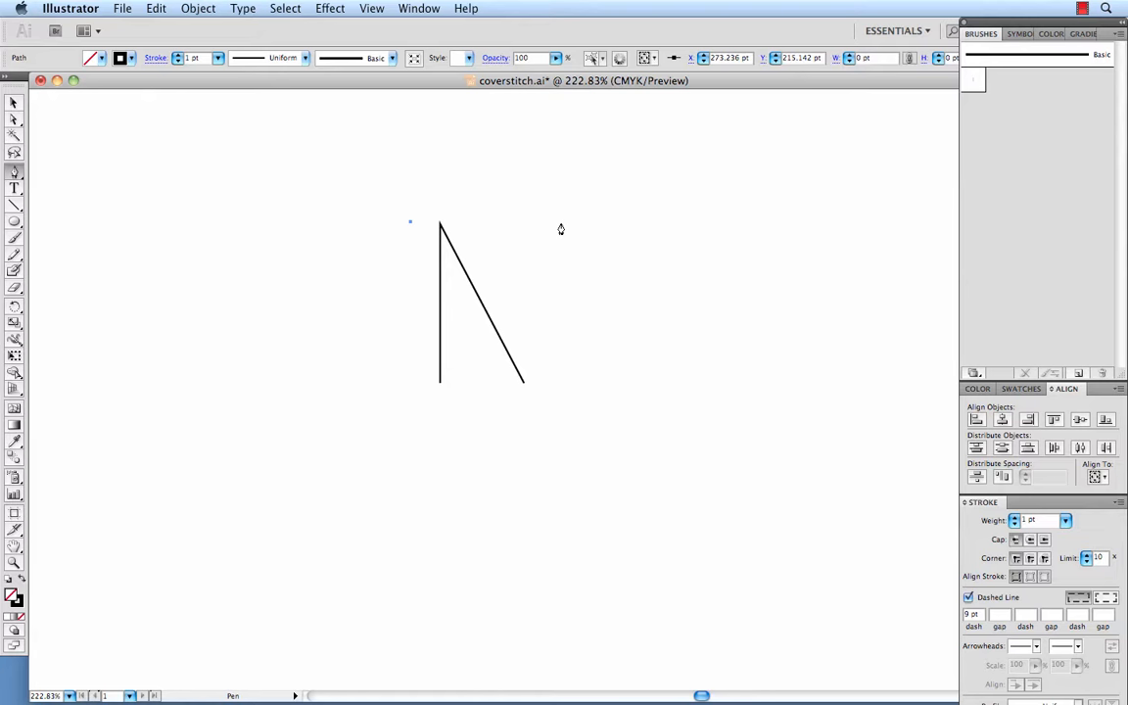
{"action": "left_click", "coordinate": [560, 222]}
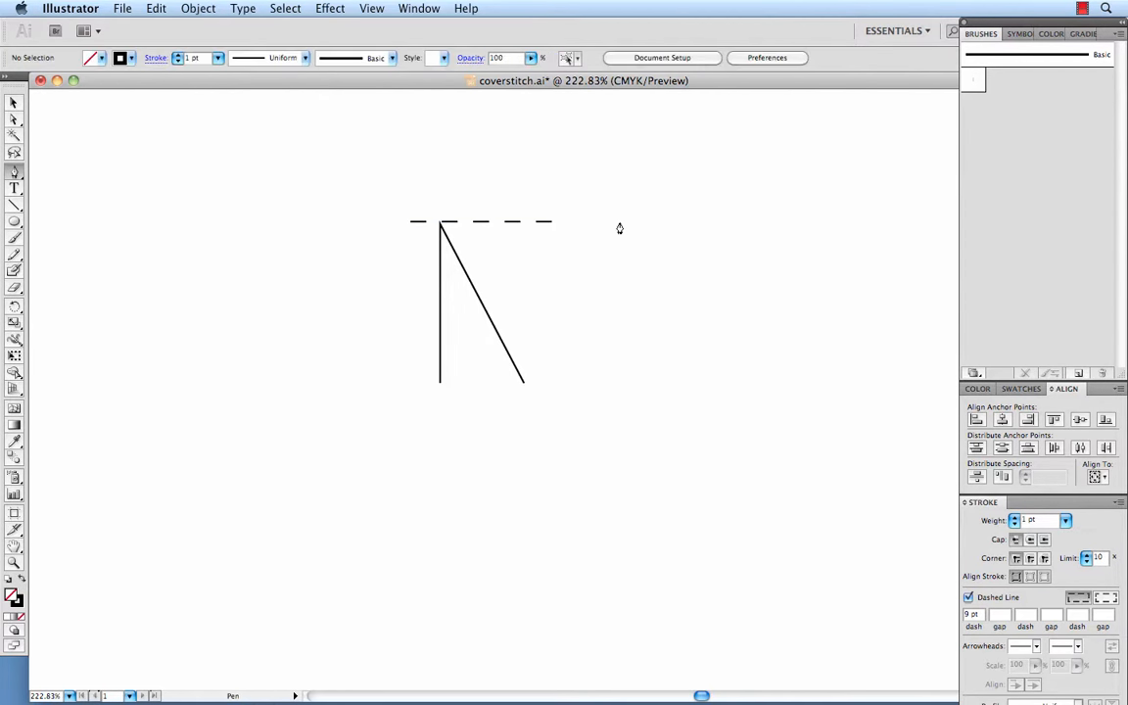
{"action": "mouse_move", "coordinate": [544, 396]}
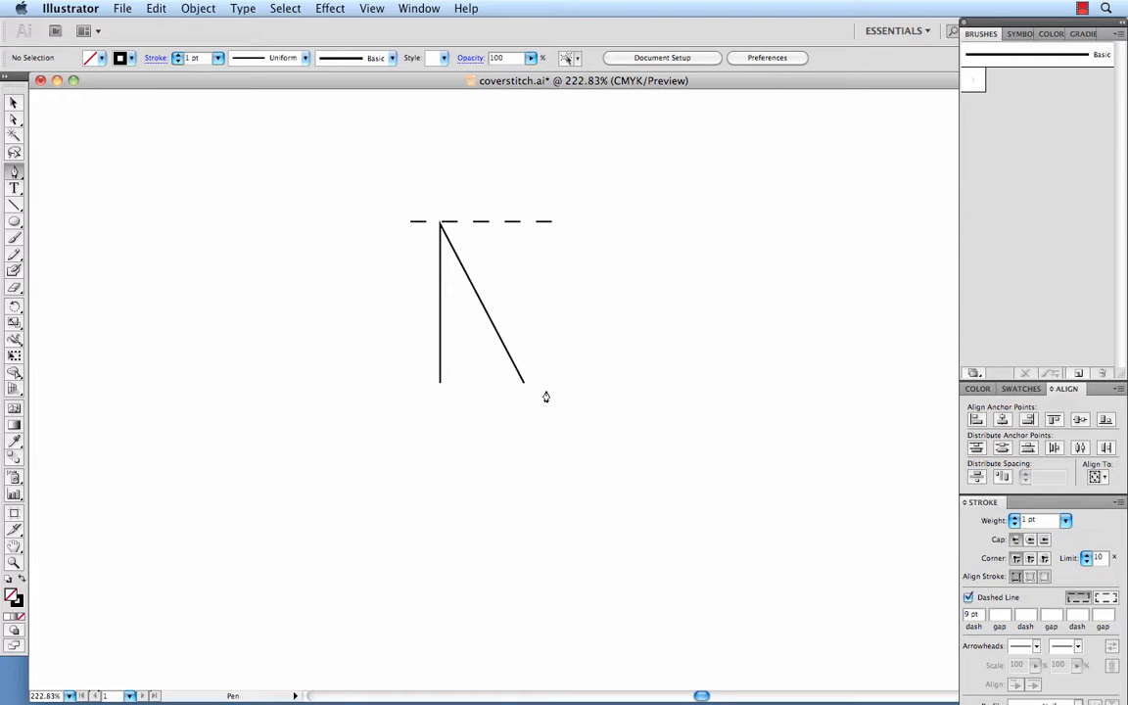
Select the top dashed line, Alt-drag a copy to the bottom of the zigzag, then deselect it.
{"action": "left_click", "coordinate": [13, 102]}
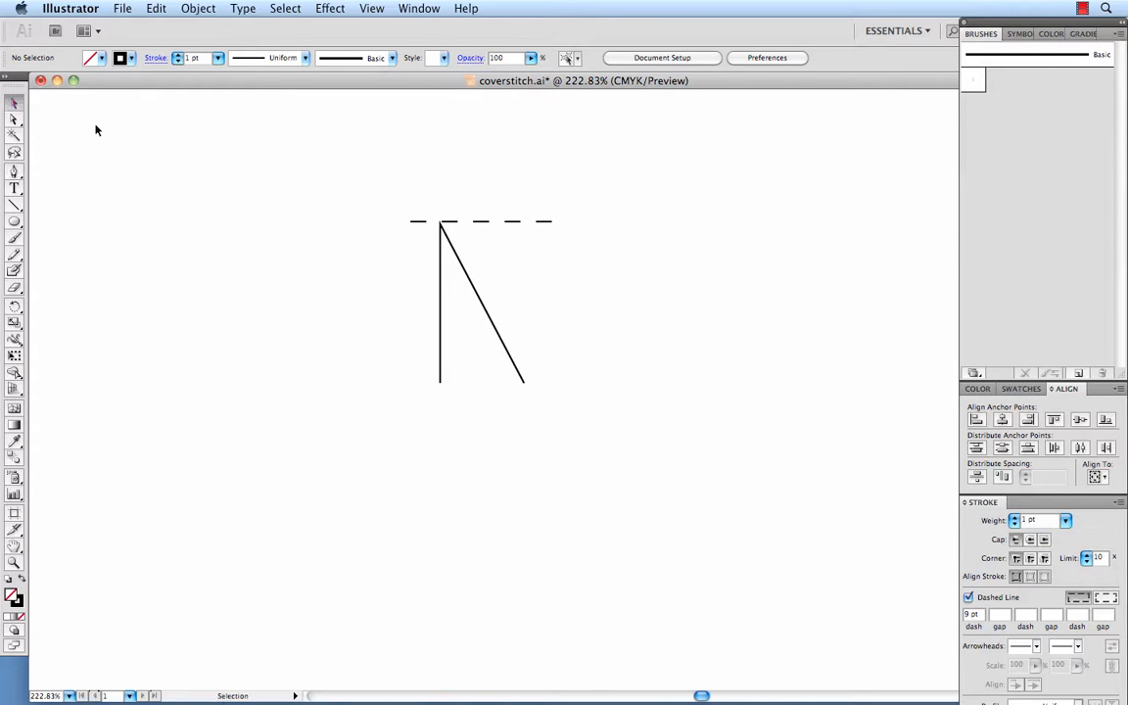
{"action": "mouse_move", "coordinate": [481, 227]}
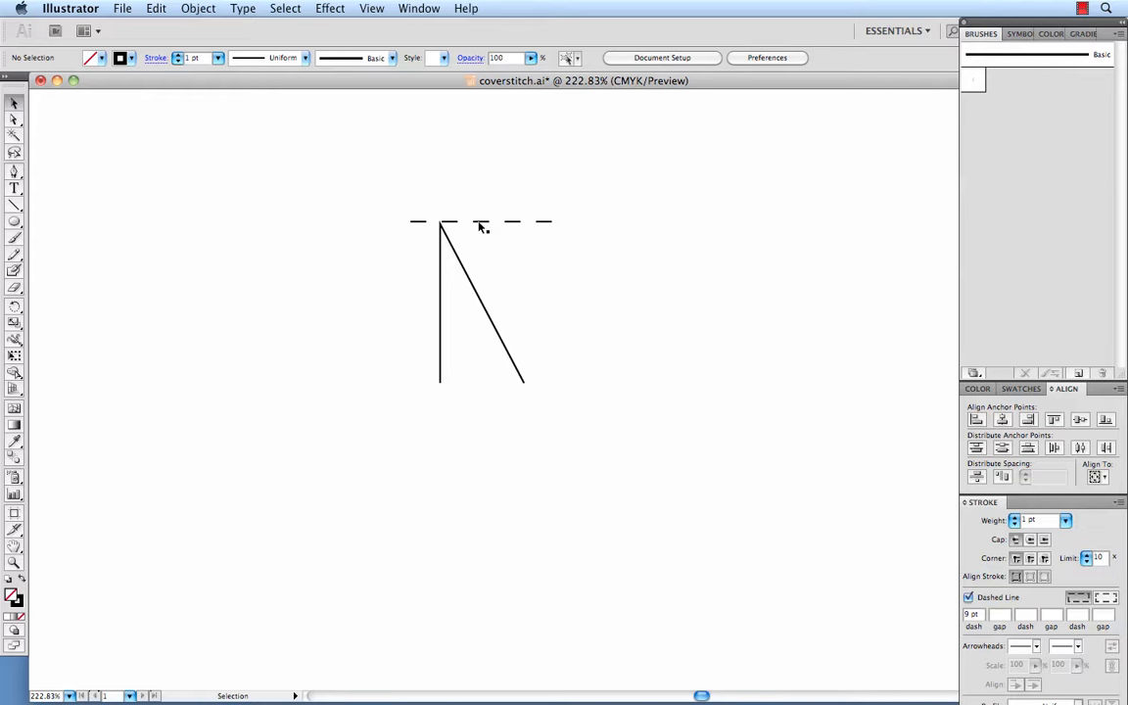
{"action": "left_click", "coordinate": [480, 224]}
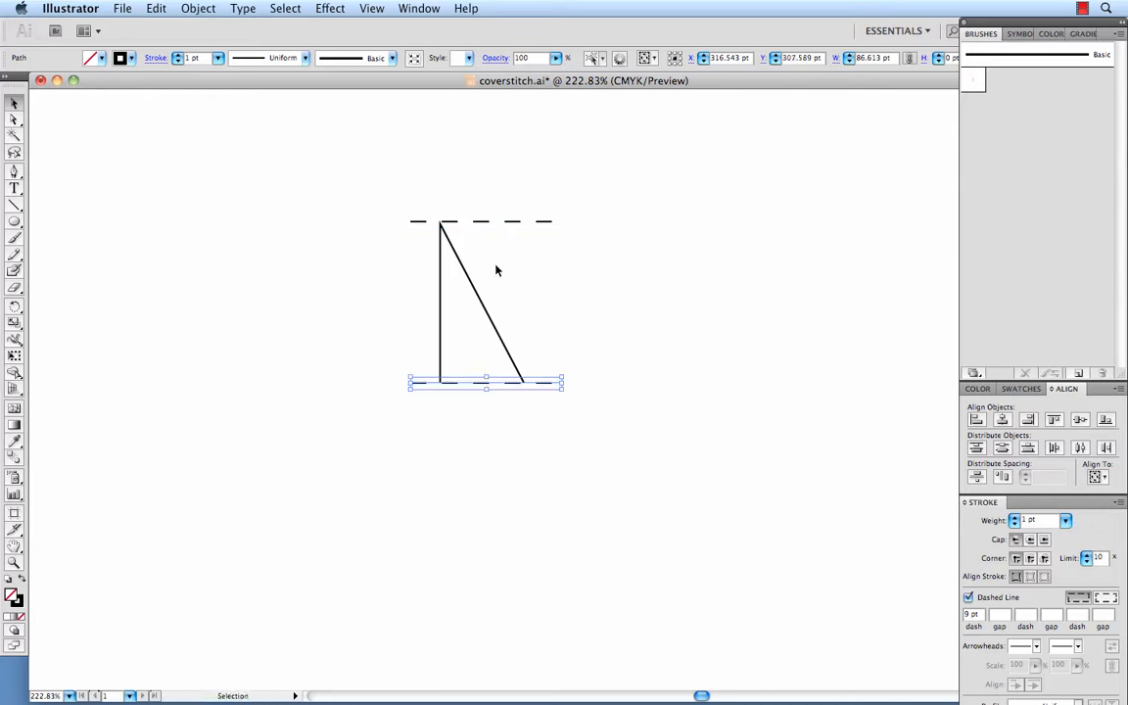
{"action": "mouse_move", "coordinate": [533, 433]}
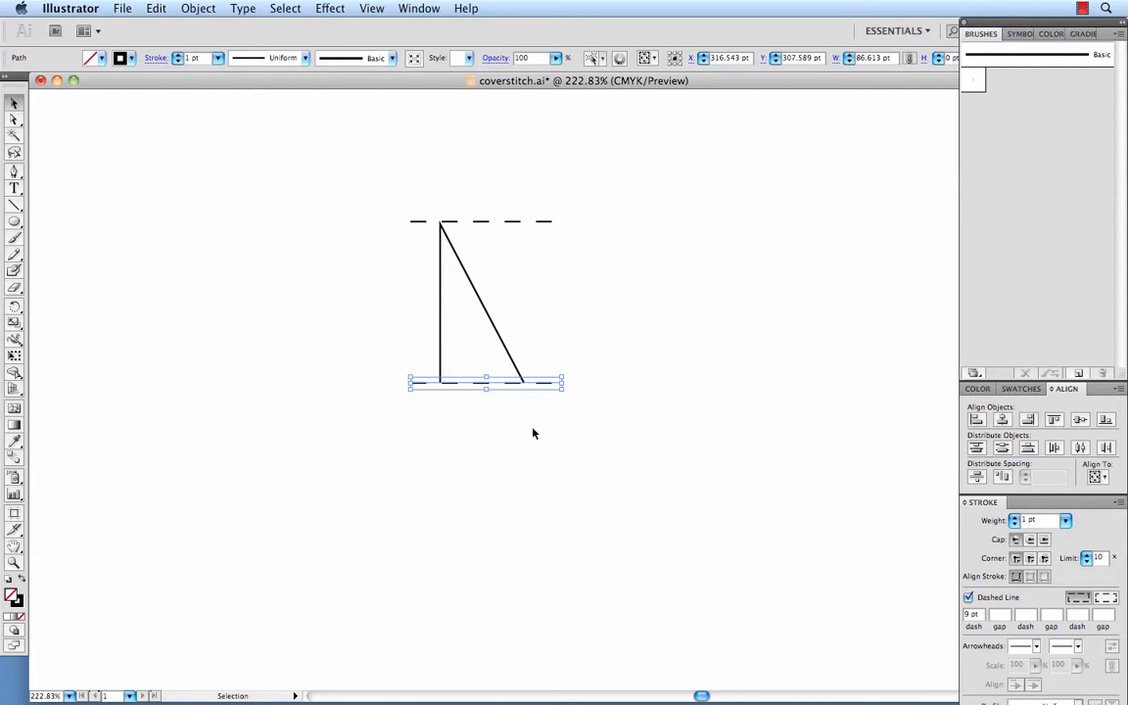
{"action": "left_click", "coordinate": [627, 298]}
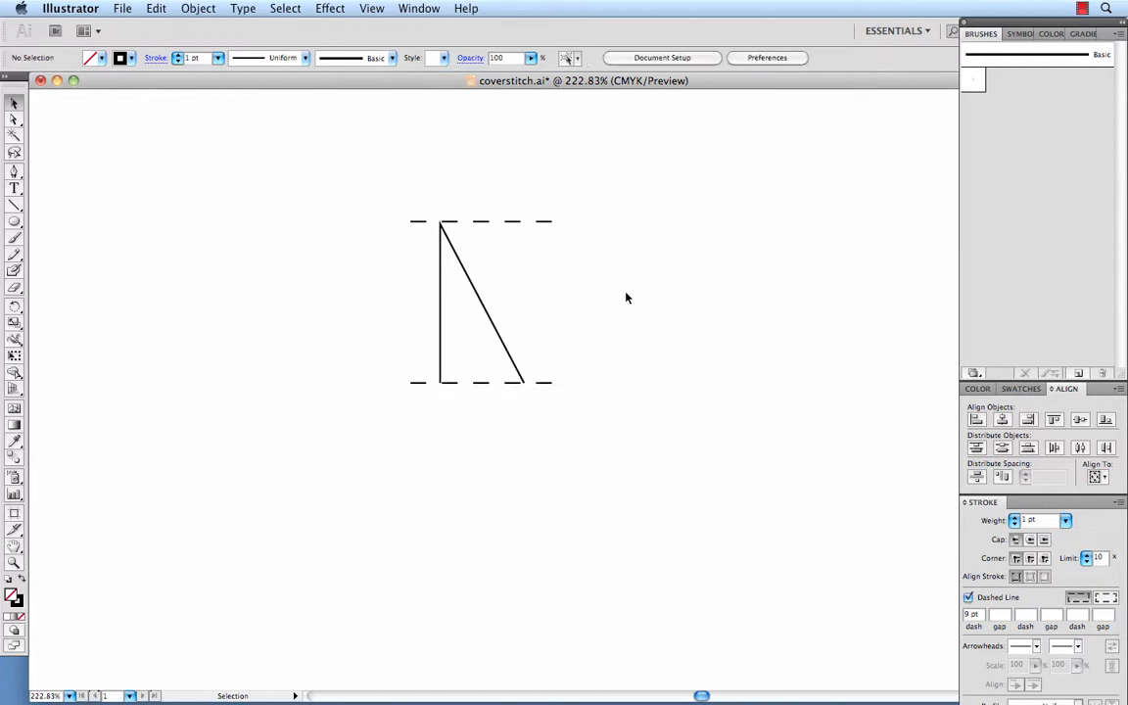
{"action": "mouse_move", "coordinate": [438, 172]}
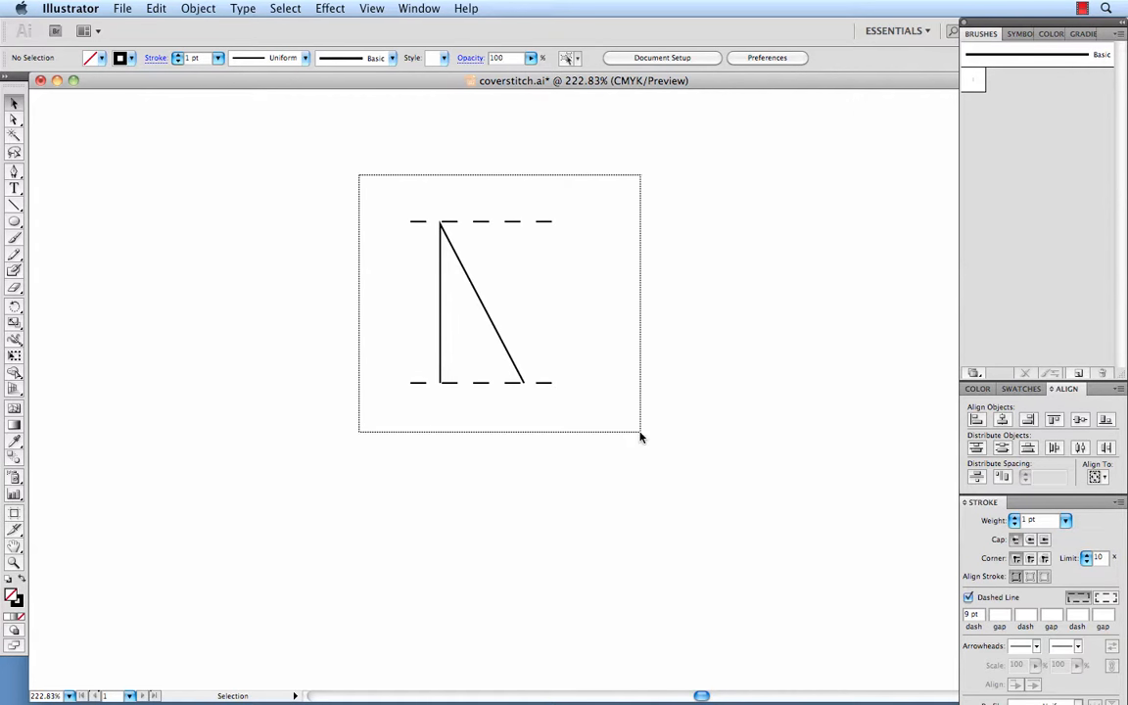
Create a pattern brush from the selected tile and apply it to the horizontal test line.
{"action": "left_click", "coordinate": [486, 303]}
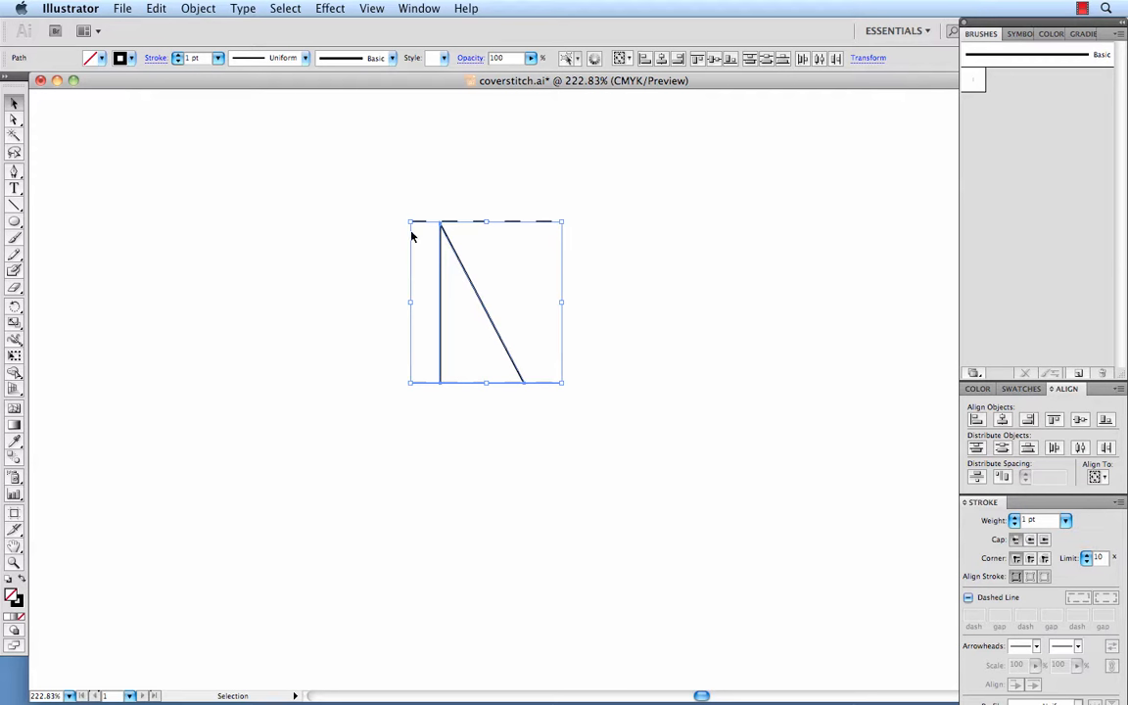
{"action": "mouse_move", "coordinate": [580, 262]}
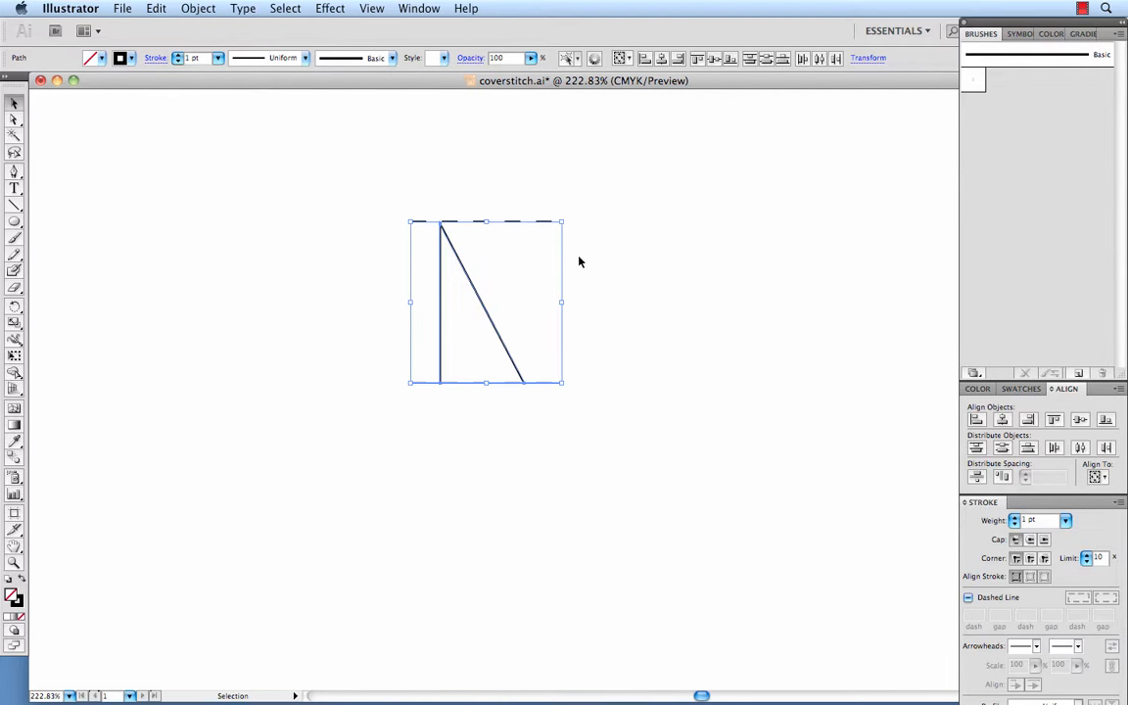
{"action": "mouse_move", "coordinate": [580, 243]}
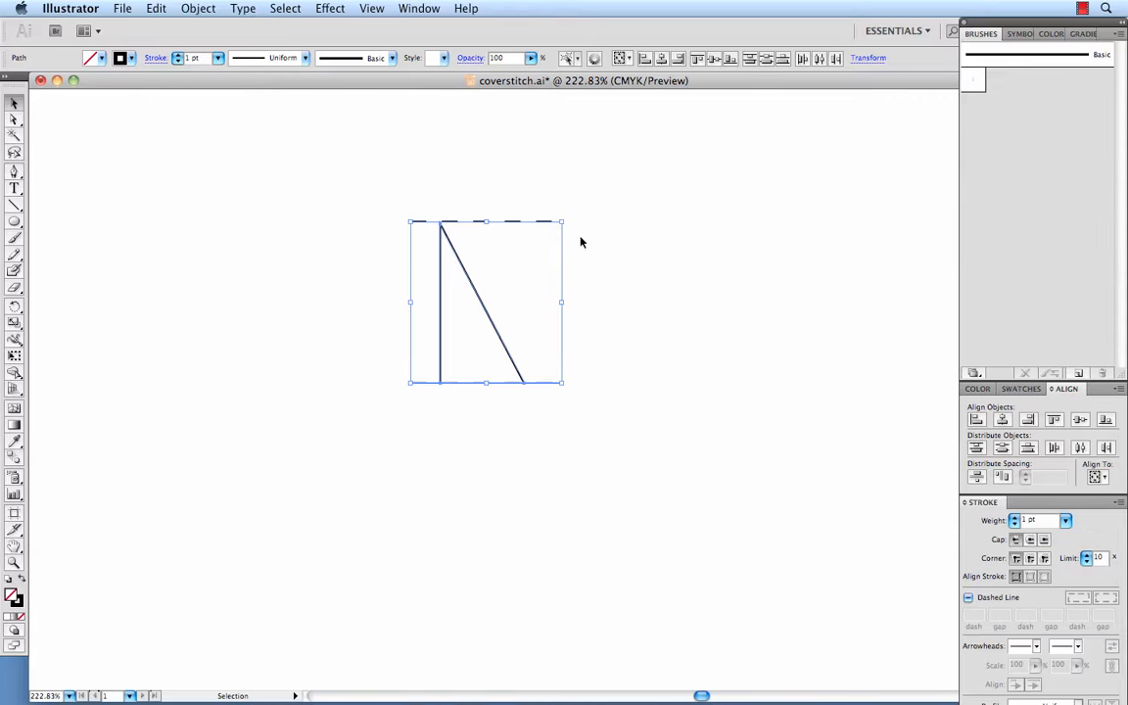
{"action": "mouse_move", "coordinate": [451, 225]}
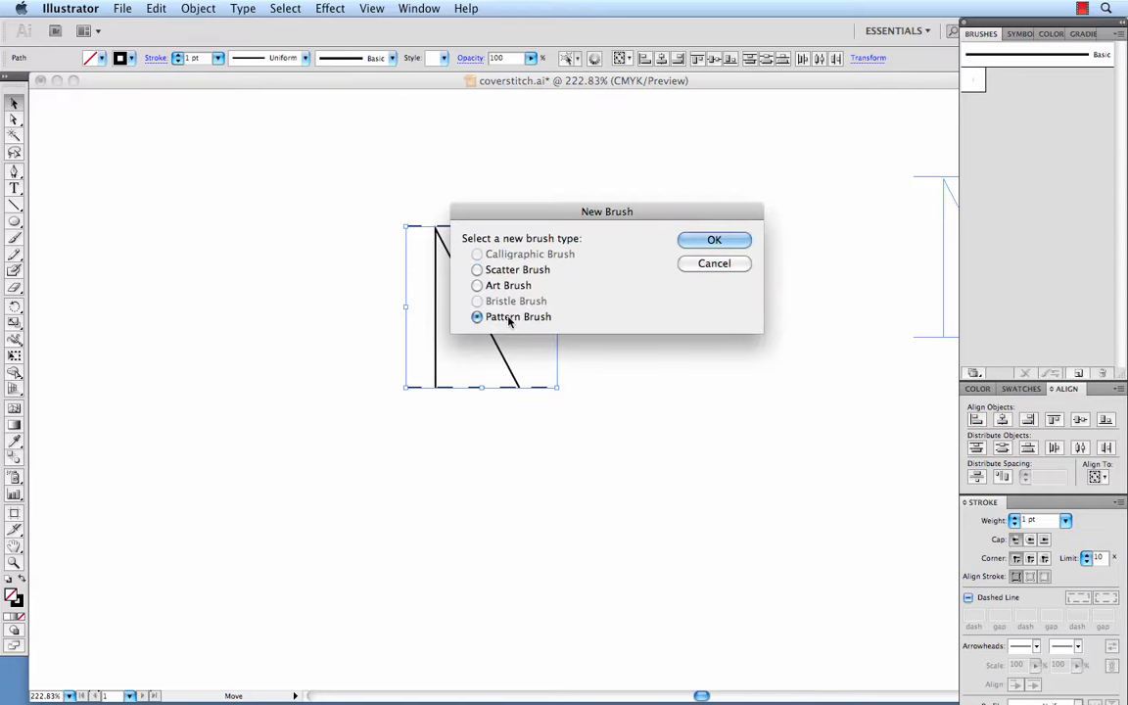
{"action": "left_click", "coordinate": [712, 262]}
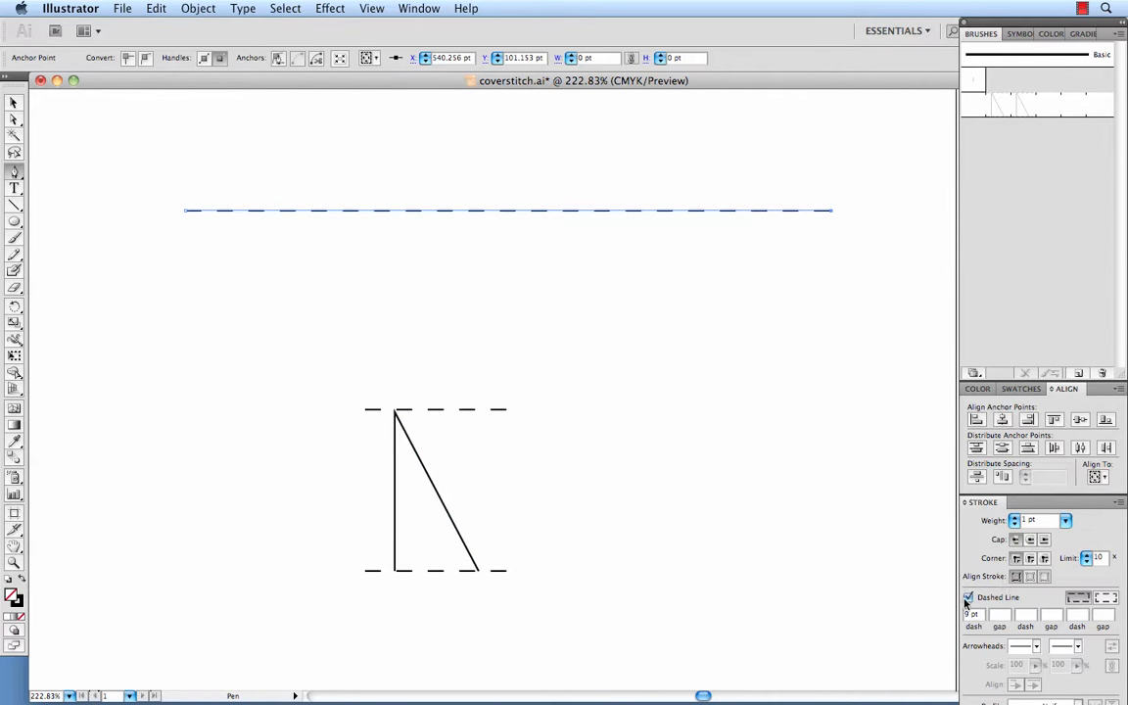
{"action": "left_click", "coordinate": [1036, 102]}
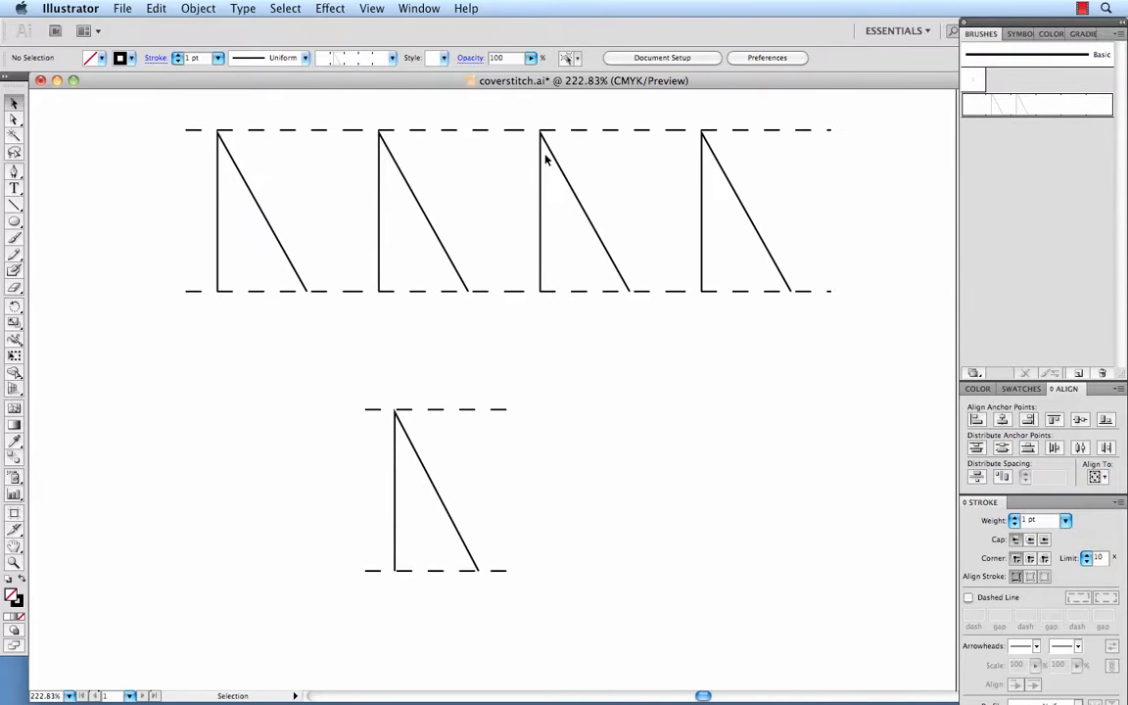
{"action": "mouse_move", "coordinate": [634, 337]}
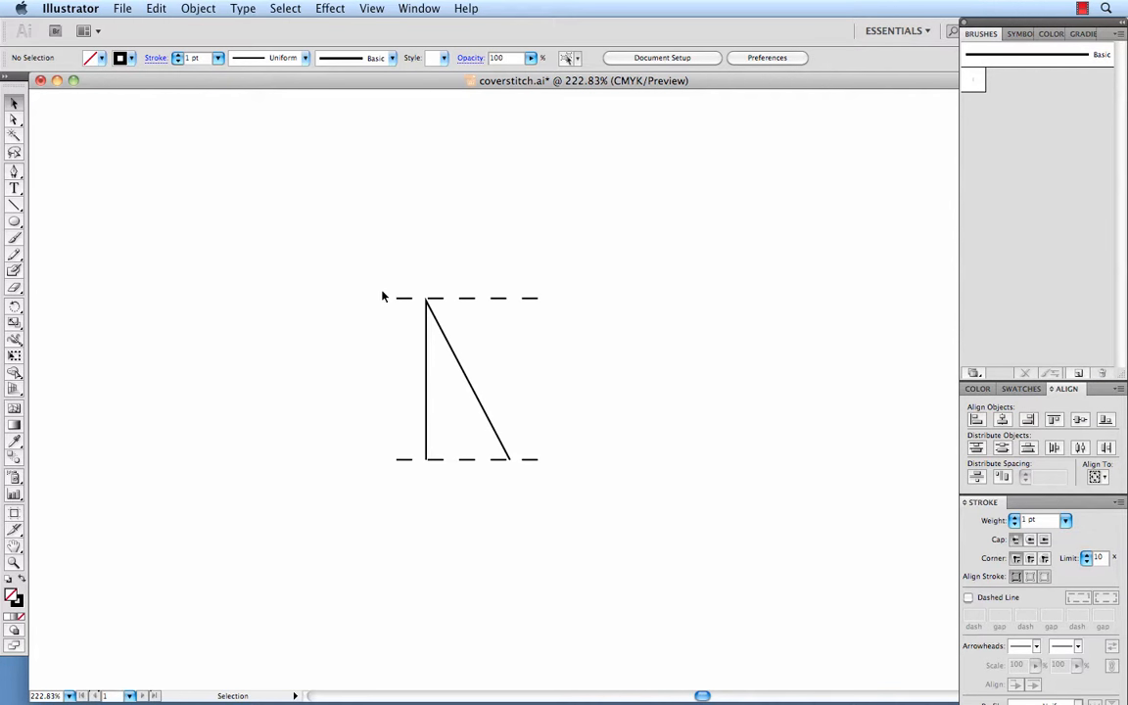
{"action": "mouse_move", "coordinate": [395, 399]}
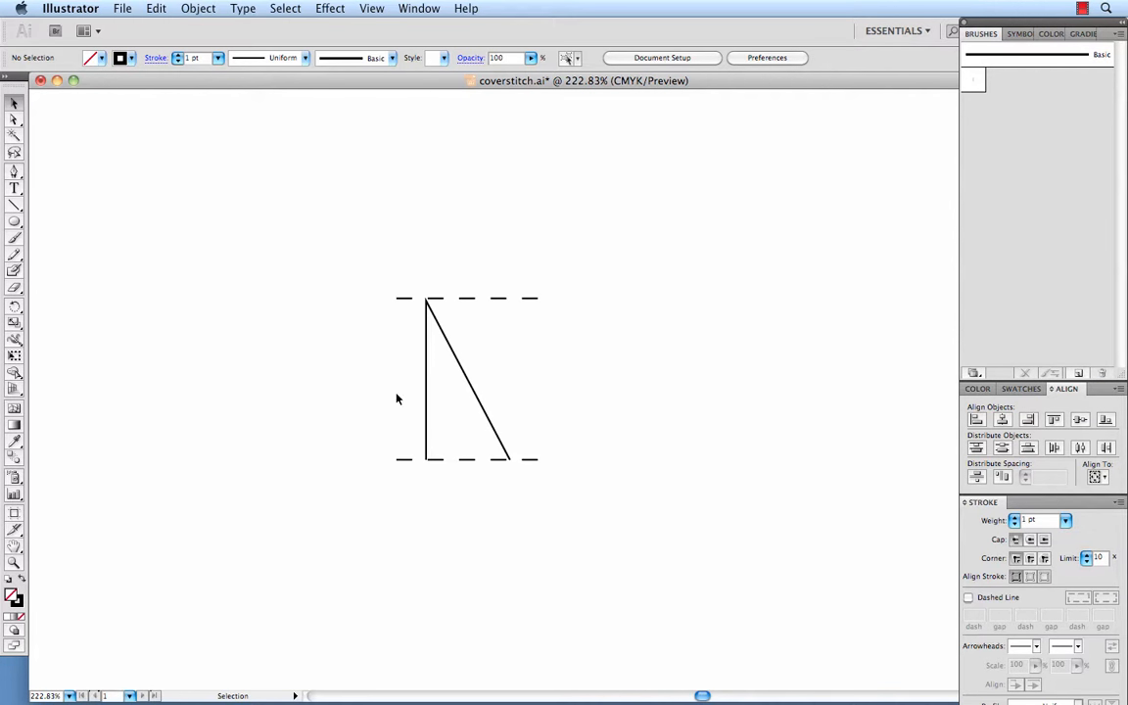
{"action": "mouse_move", "coordinate": [427, 448]}
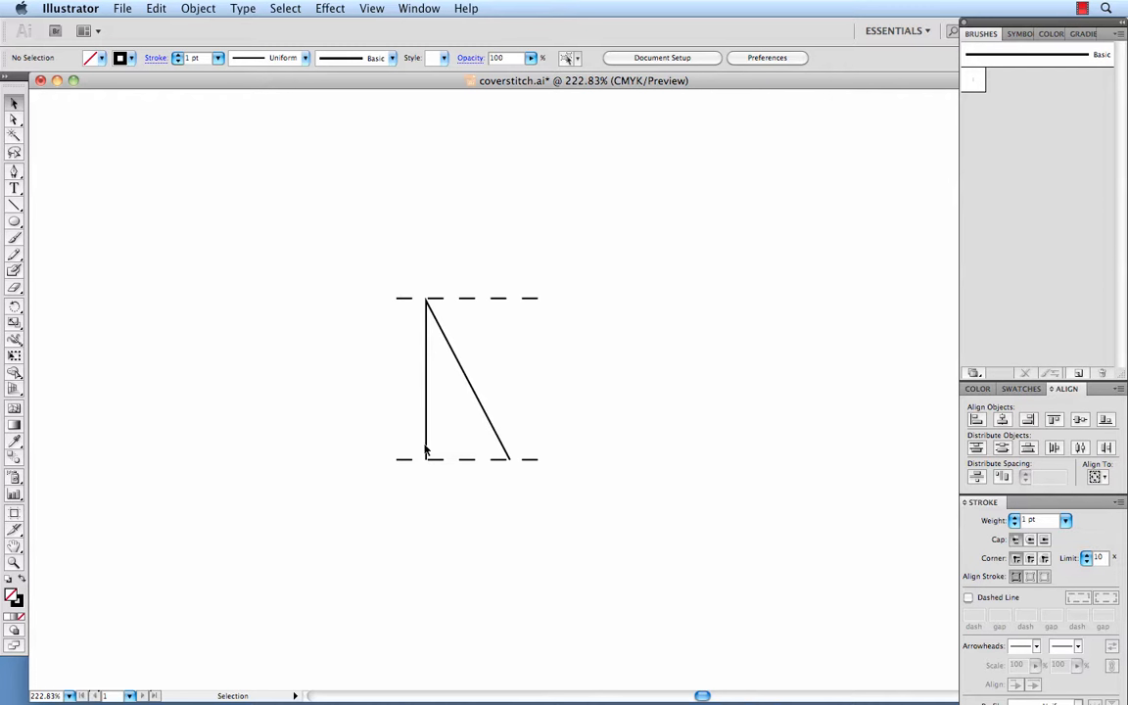
{"action": "mouse_move", "coordinate": [102, 131]}
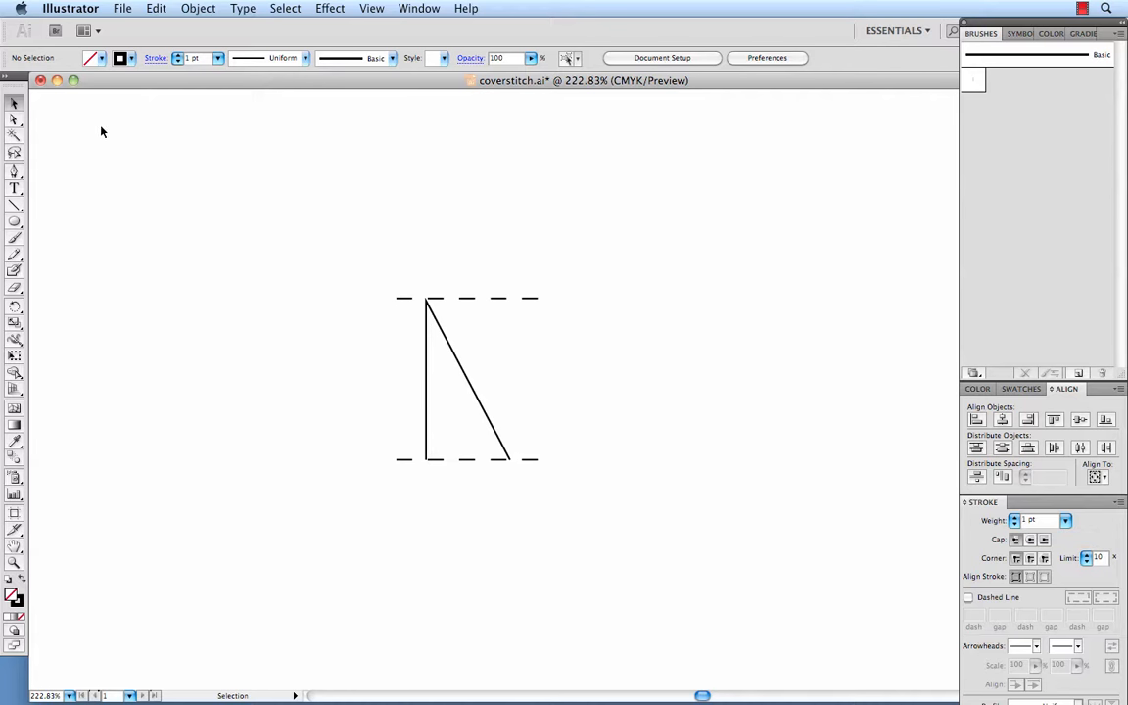
{"action": "mouse_move", "coordinate": [13, 122]}
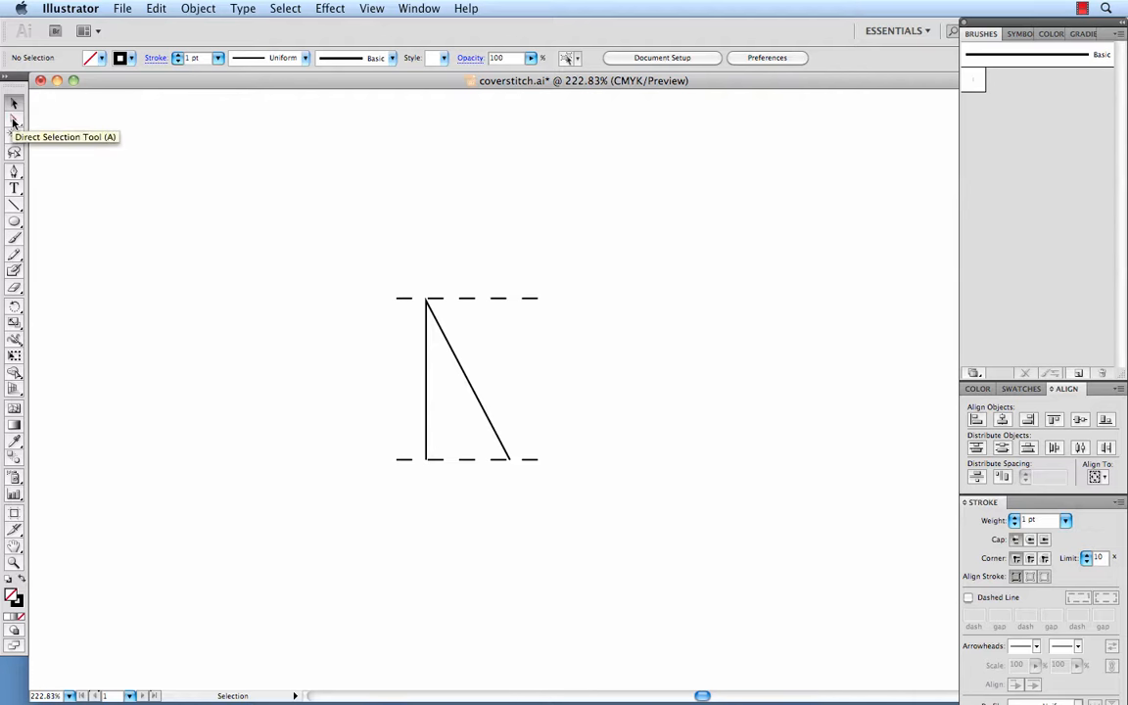
Direct-select the left anchor points and Horizontal Align Left them to the vertical stroke.
{"action": "left_click", "coordinate": [13, 122]}
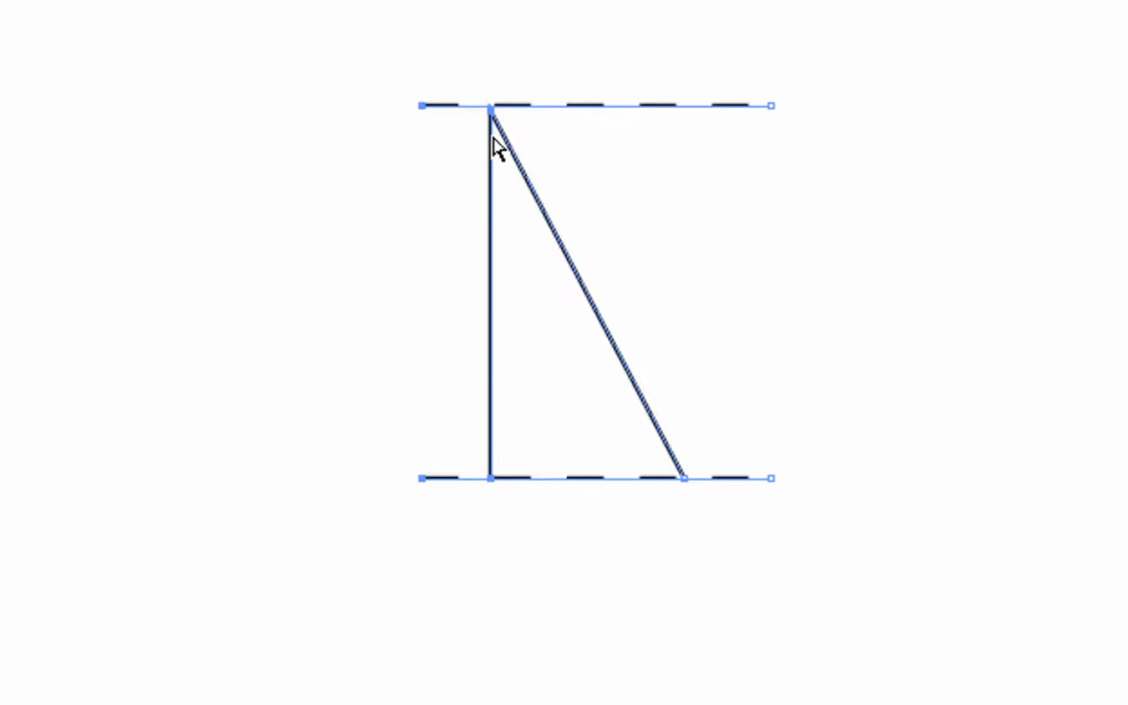
{"action": "mouse_move", "coordinate": [493, 161]}
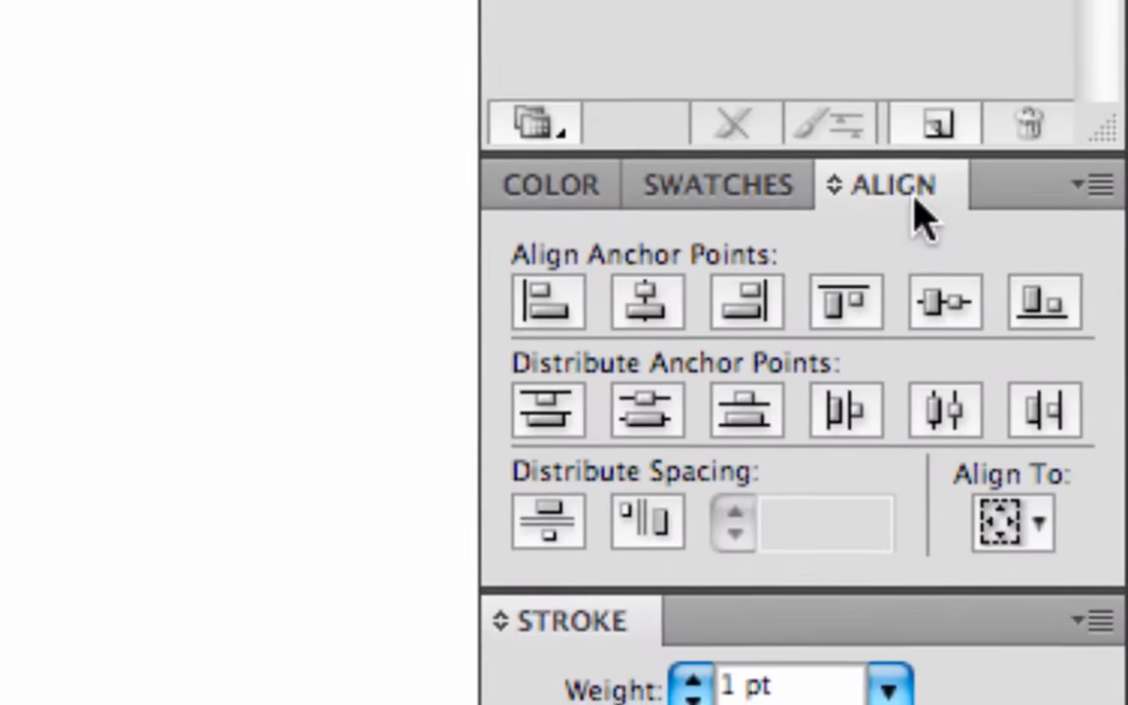
{"action": "mouse_move", "coordinate": [746, 302]}
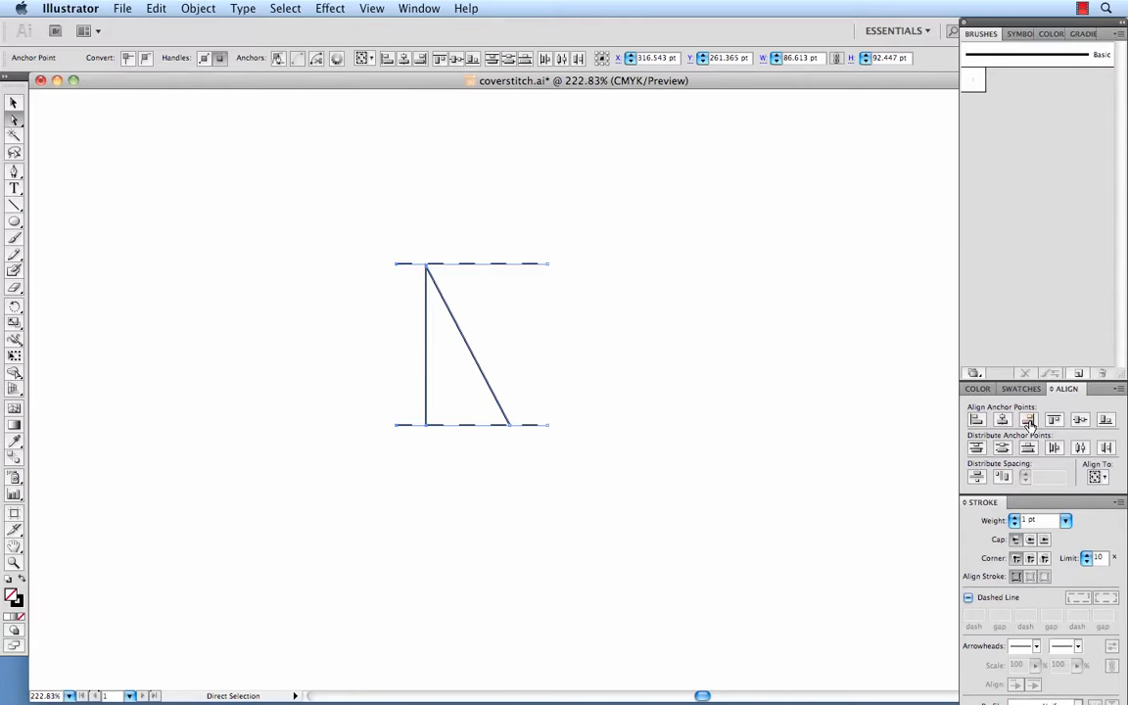
{"action": "left_click", "coordinate": [1028, 419]}
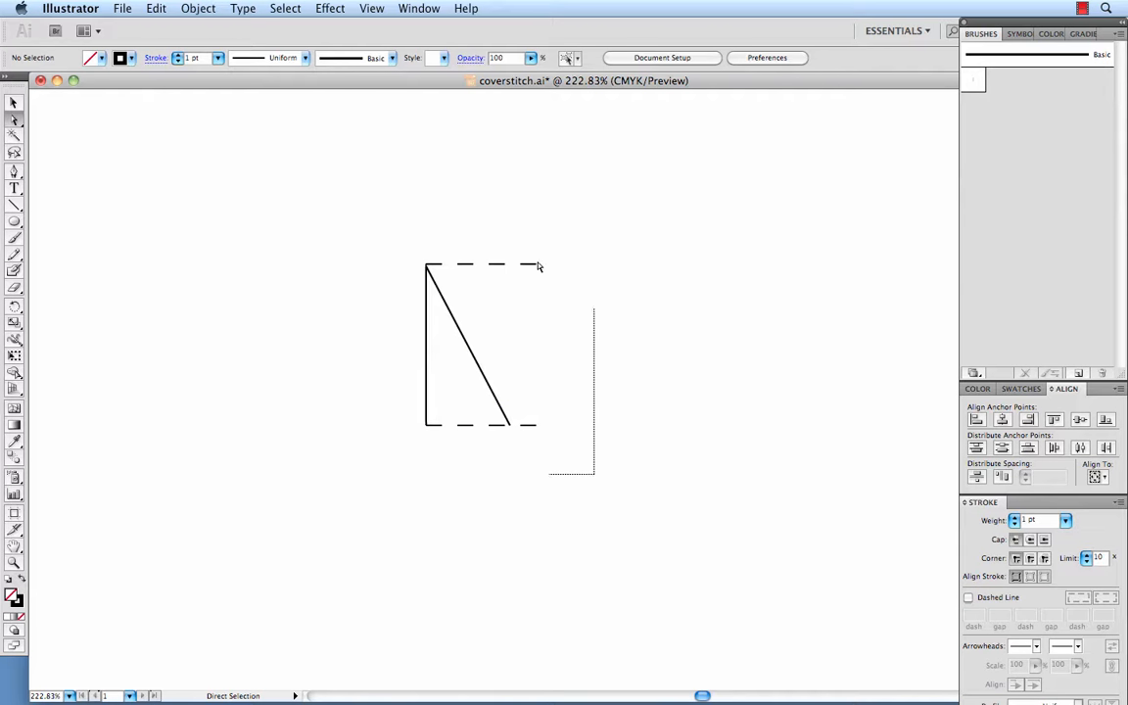
Select the right anchor points and align the dashed line ends with the diagonal's foot.
{"action": "left_click", "coordinate": [537, 264]}
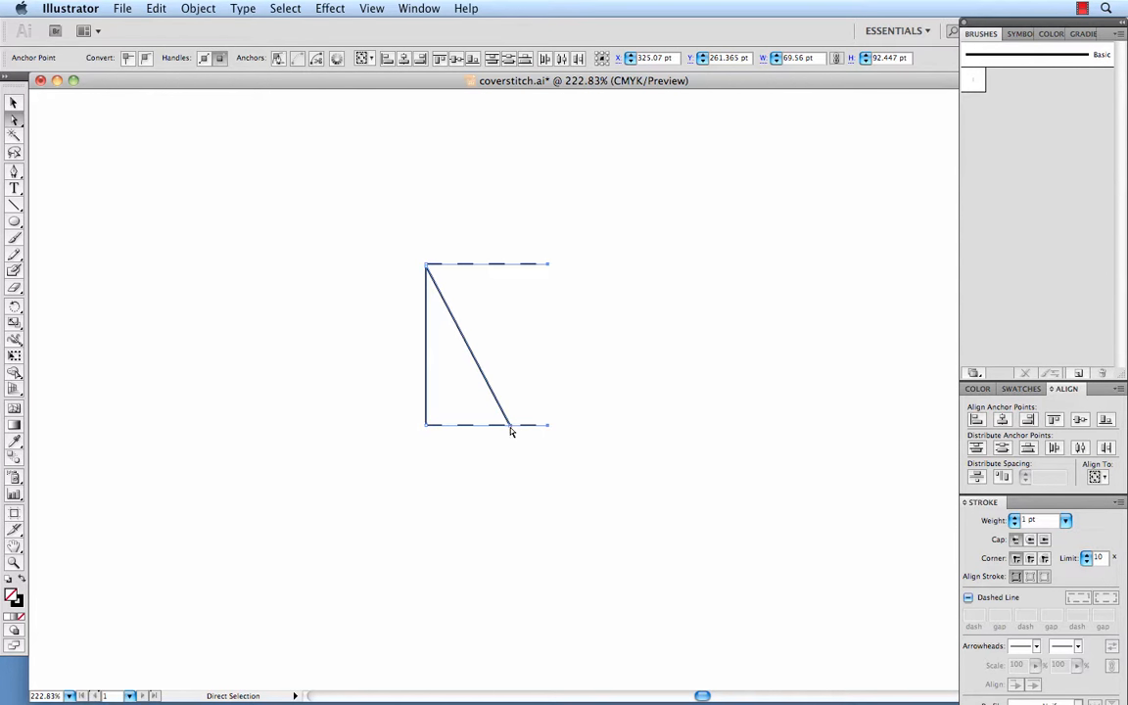
{"action": "mouse_move", "coordinate": [781, 448]}
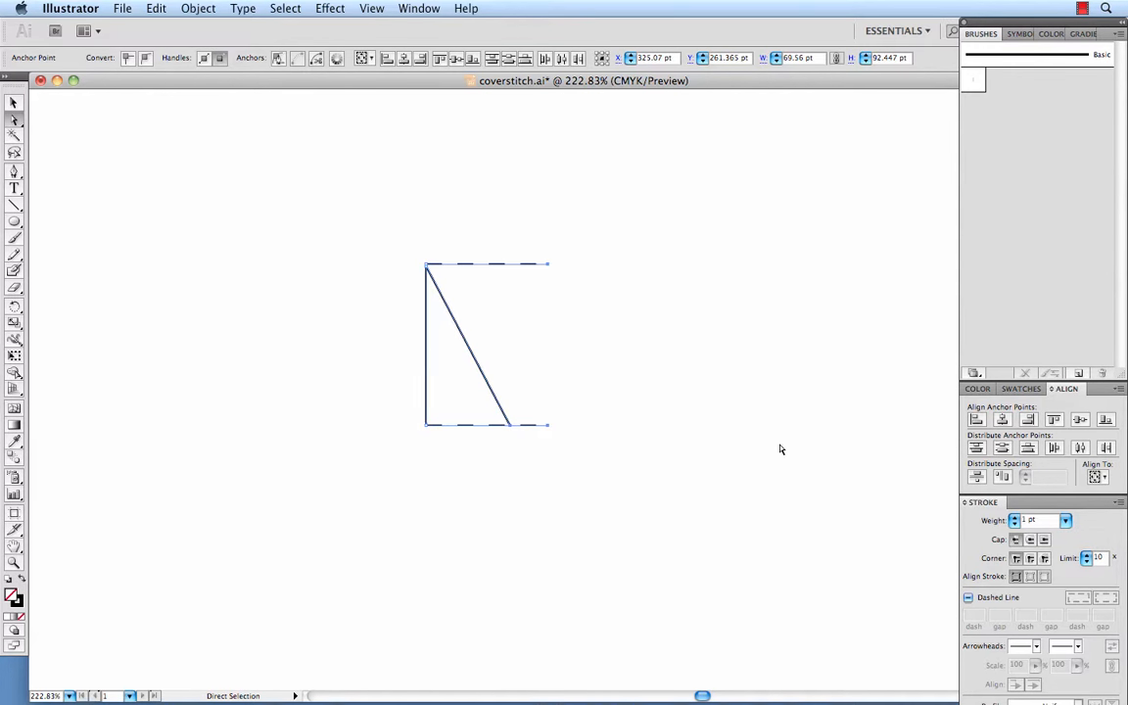
{"action": "mouse_move", "coordinate": [975, 419]}
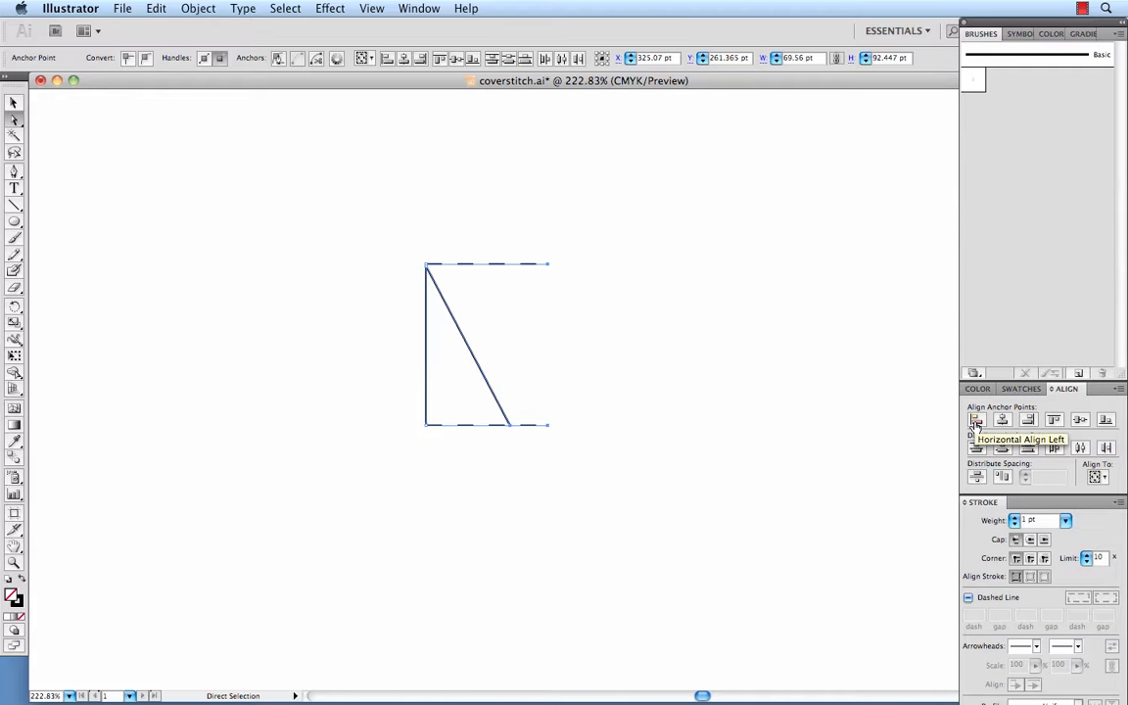
{"action": "left_click", "coordinate": [713, 428]}
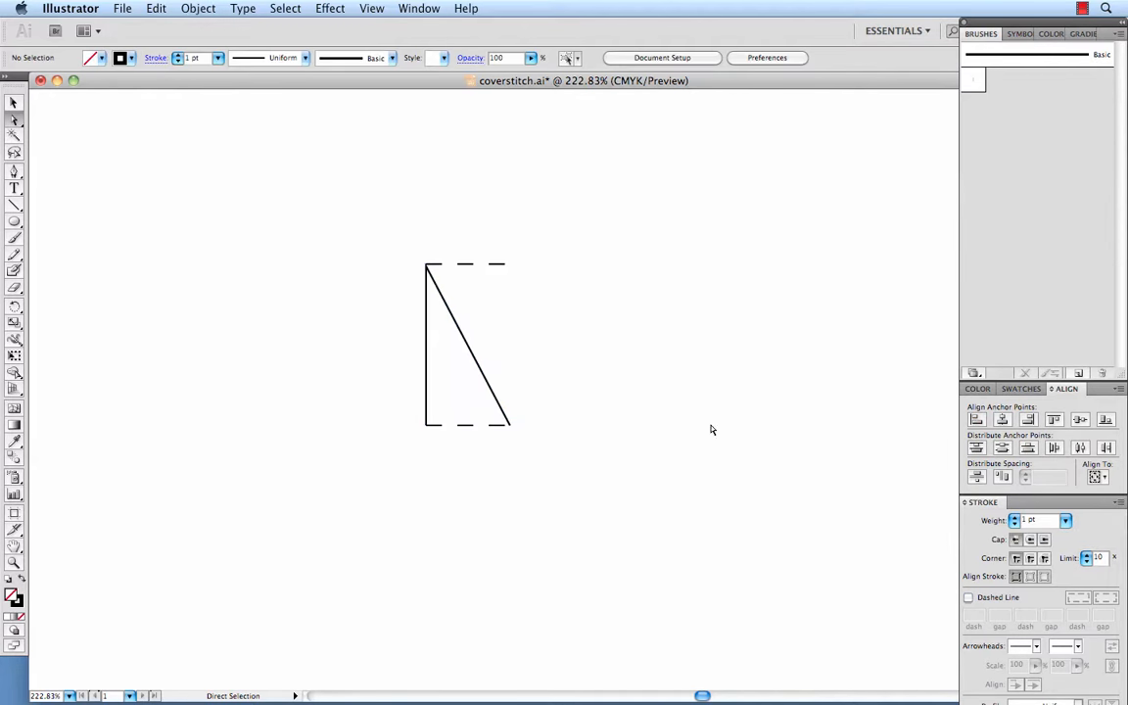
{"action": "mouse_move", "coordinate": [411, 256]}
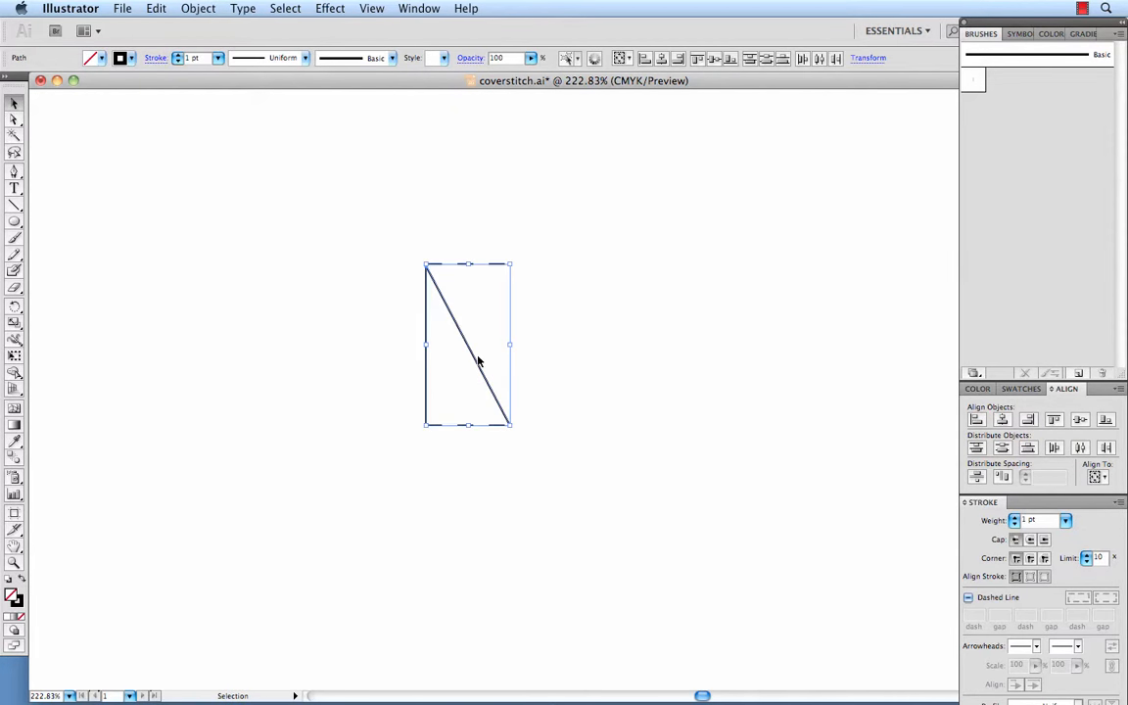
{"action": "mouse_move", "coordinate": [432, 343]}
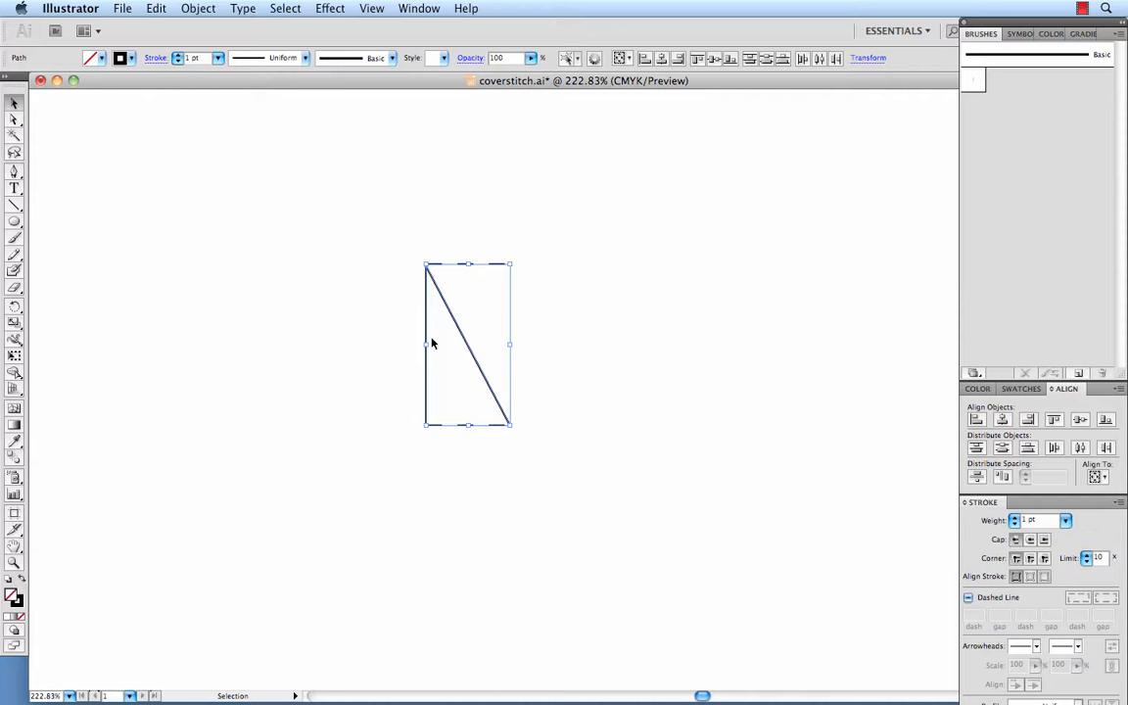
{"action": "mouse_move", "coordinate": [427, 329]}
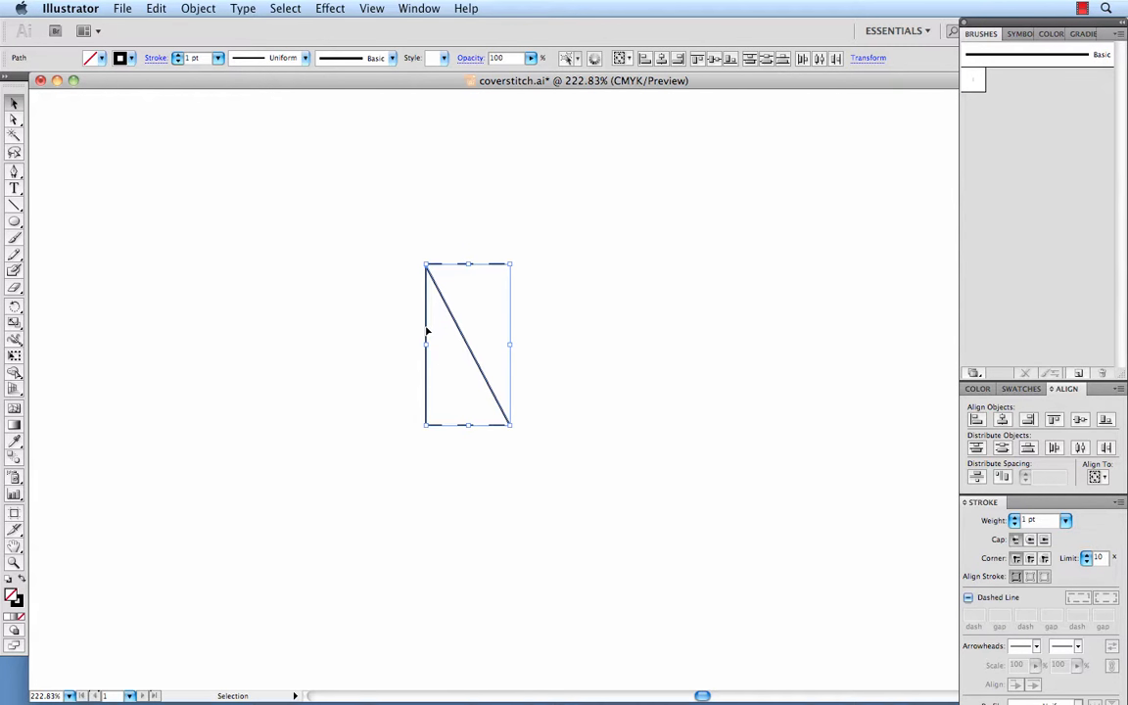
{"action": "mouse_move", "coordinate": [631, 329]}
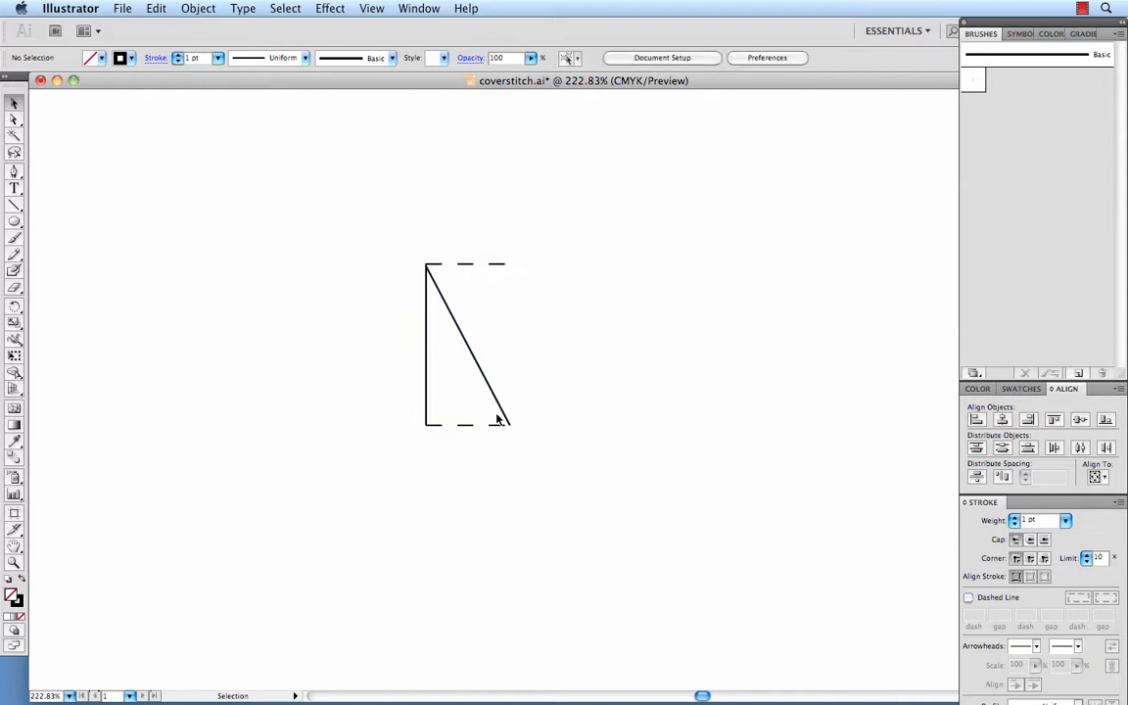
{"action": "mouse_move", "coordinate": [521, 270]}
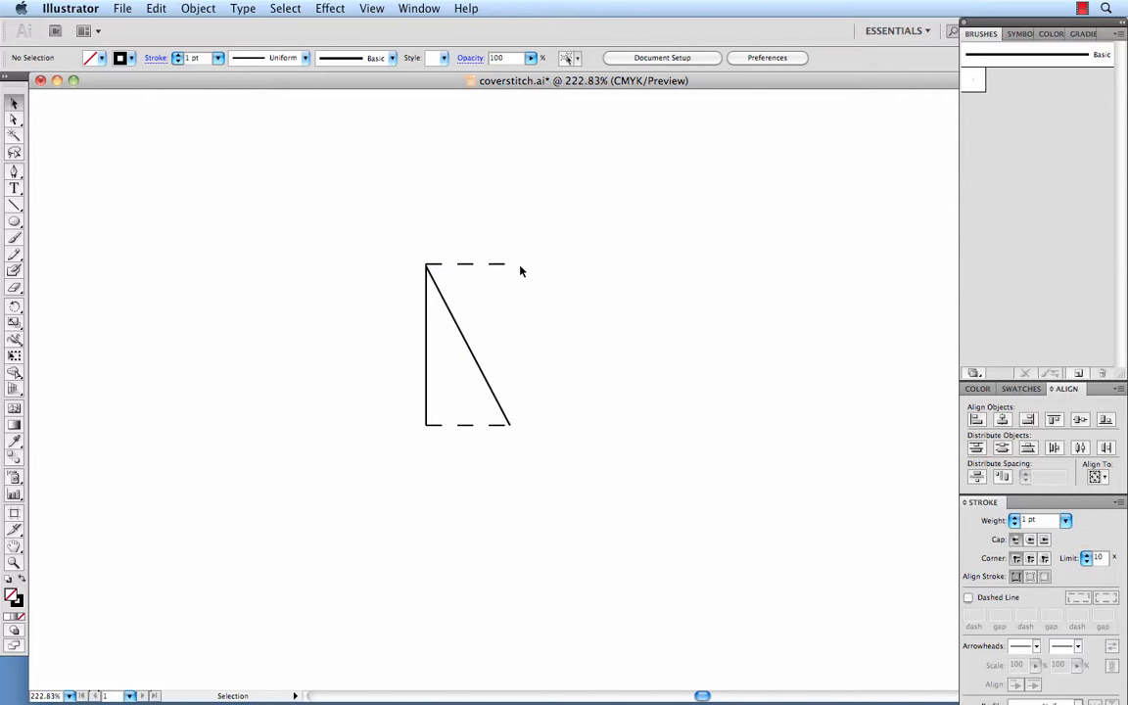
{"action": "mouse_move", "coordinate": [615, 309]}
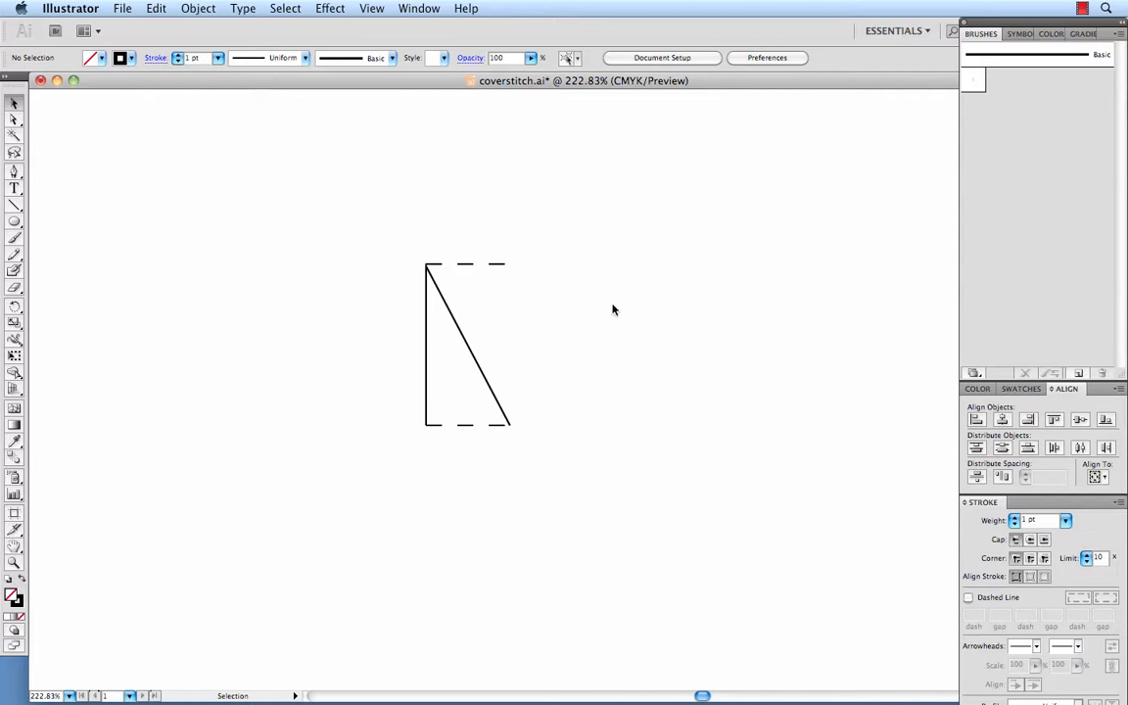
{"action": "mouse_move", "coordinate": [558, 274]}
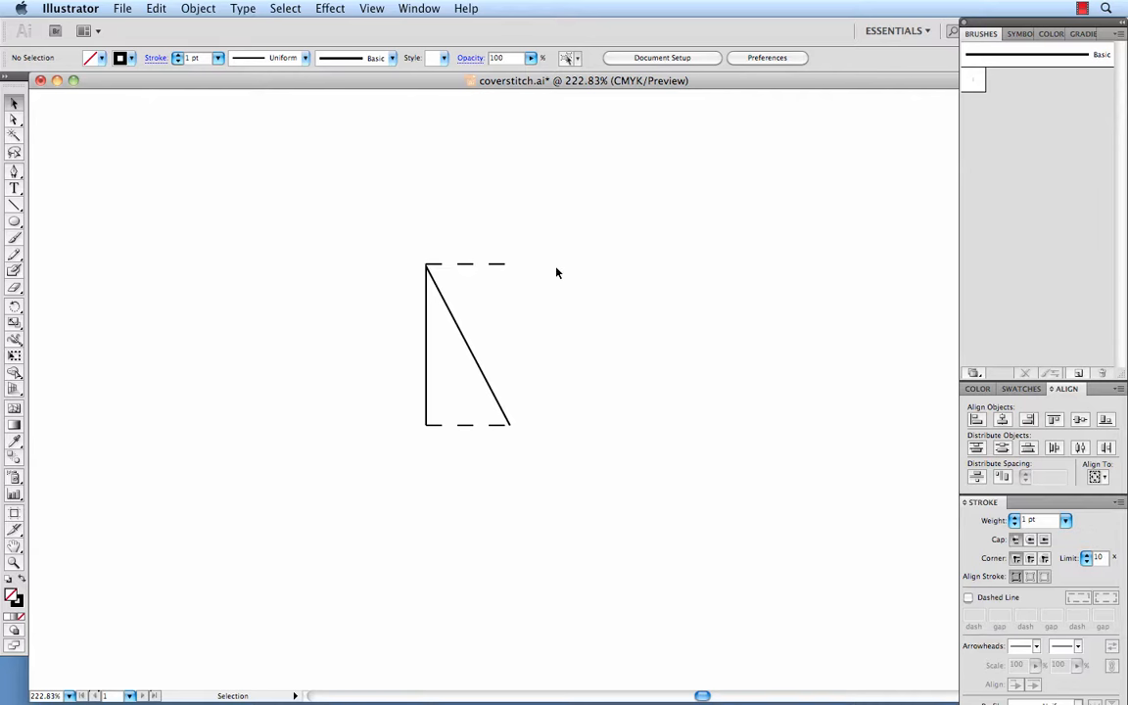
{"action": "mouse_move", "coordinate": [497, 270]}
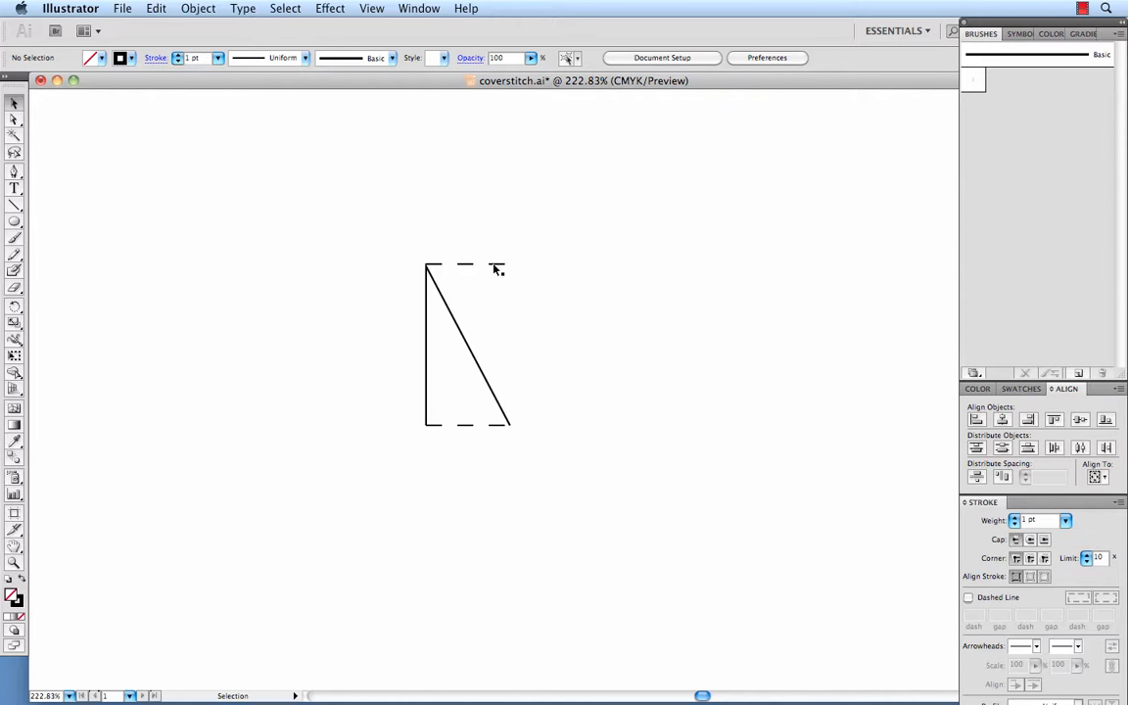
Select the finished tile artwork to start making a new brush from it.
{"action": "left_click", "coordinate": [466, 343]}
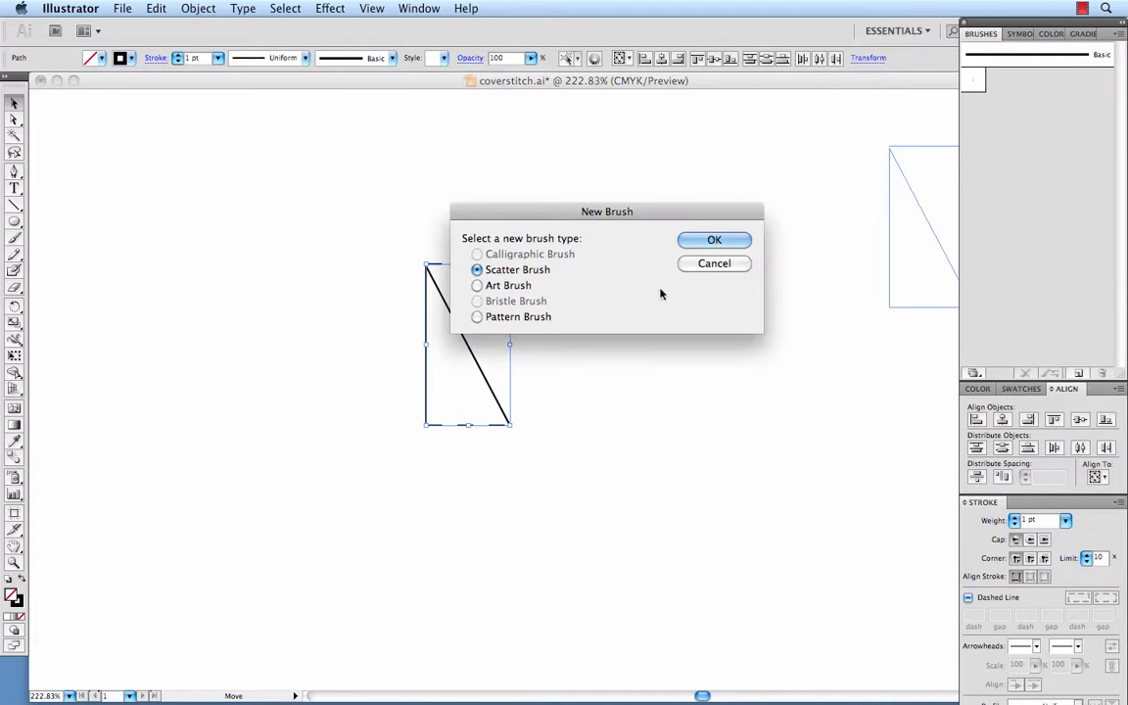
Choose Pattern Brush and accept the default Pattern Brush Options for the trimmed tile.
{"action": "left_click", "coordinate": [713, 239]}
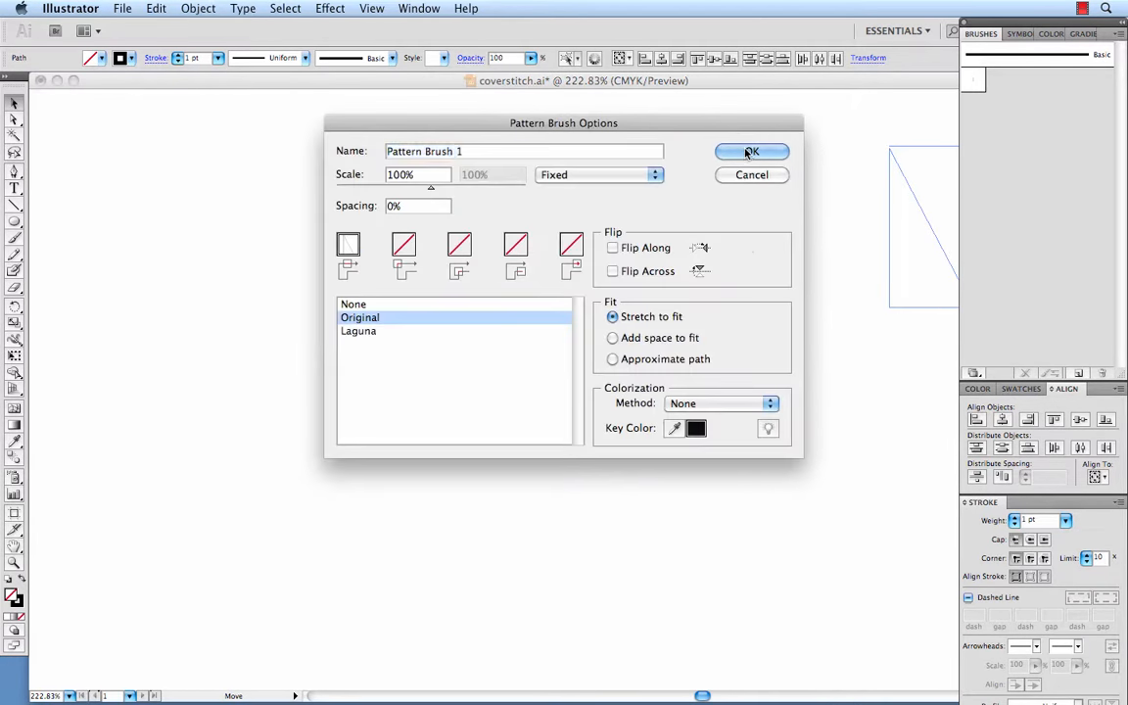
{"action": "left_click", "coordinate": [752, 151]}
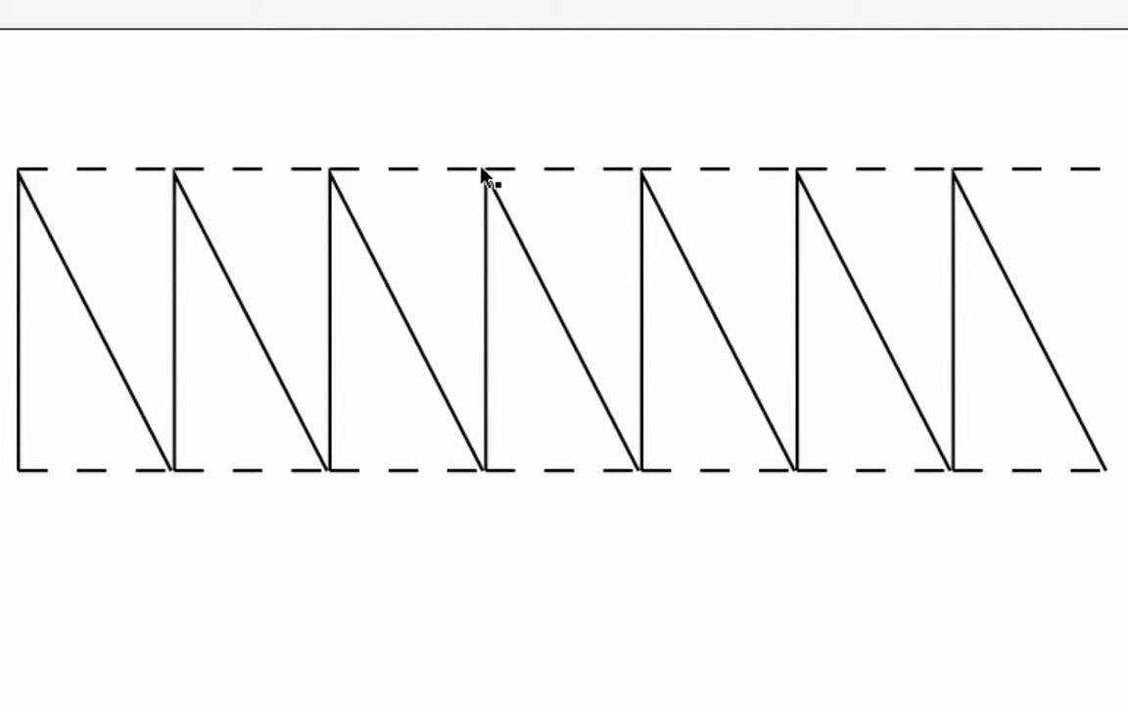
{"action": "mouse_move", "coordinate": [497, 178]}
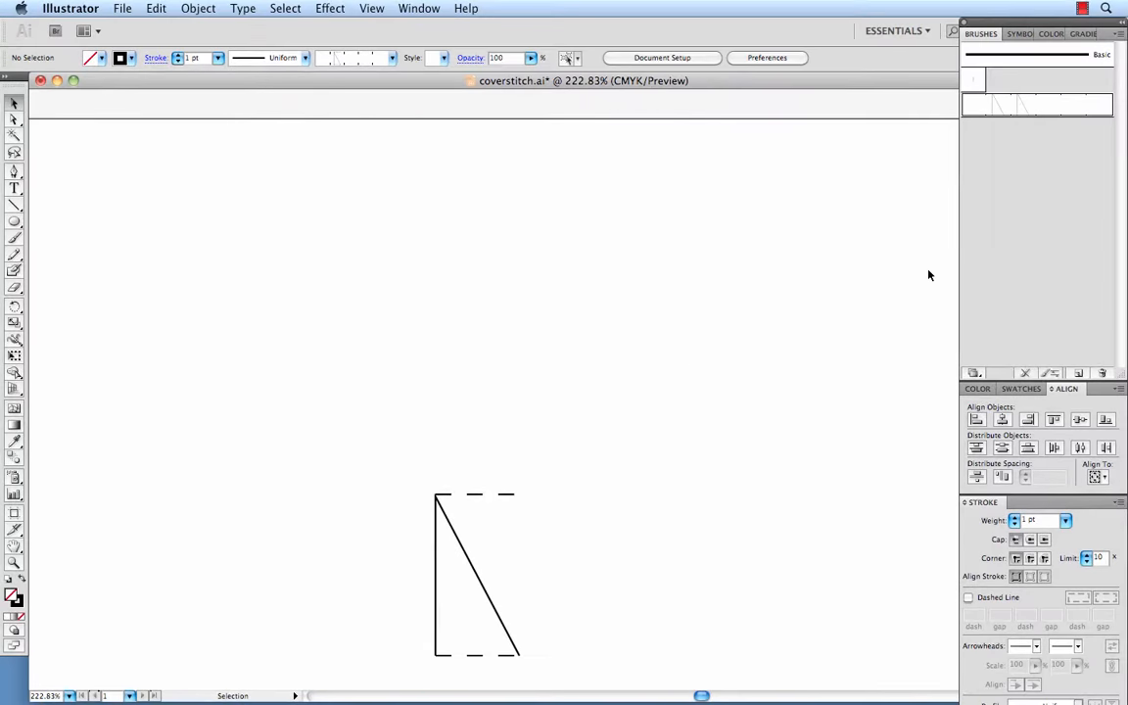
Delete the newly made brush from the Brushes panel, confirm, and reselect the tile.
{"action": "left_click", "coordinate": [1100, 372]}
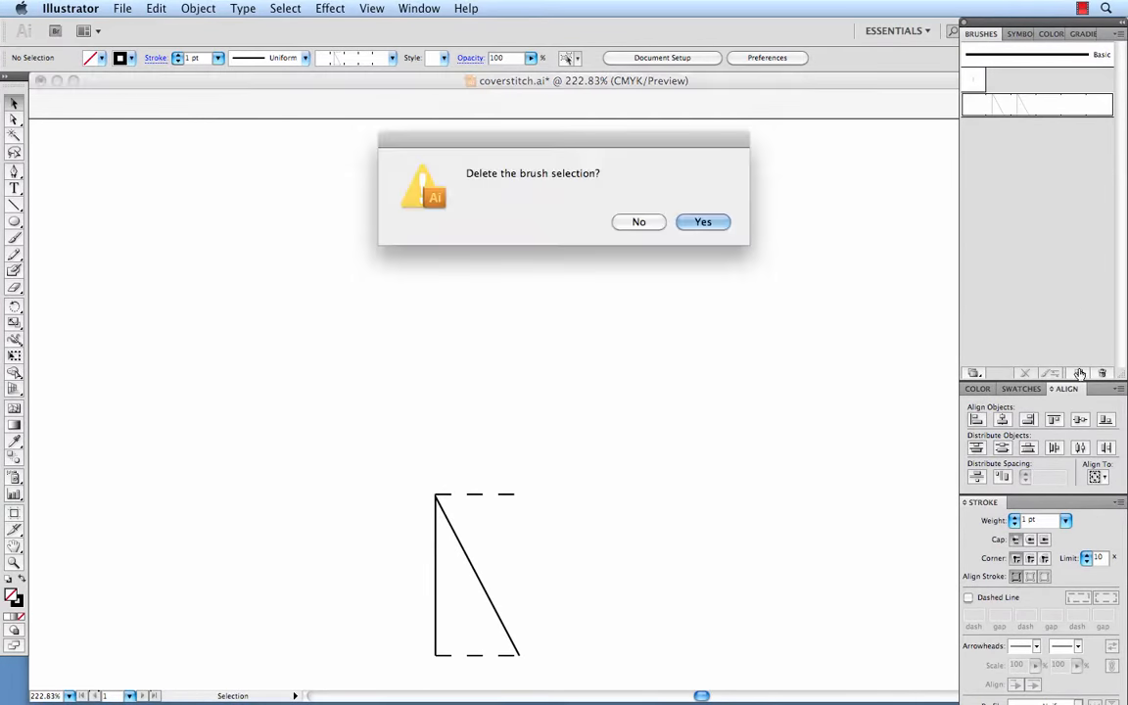
{"action": "left_click", "coordinate": [701, 221]}
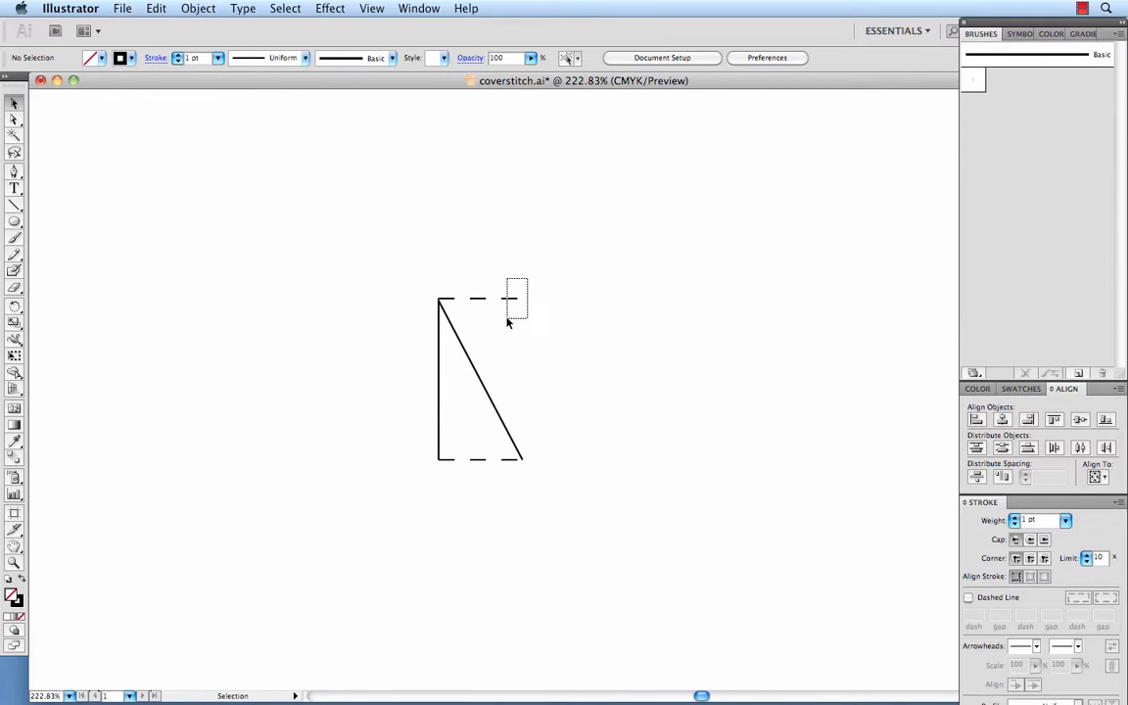
{"action": "left_click", "coordinate": [479, 380]}
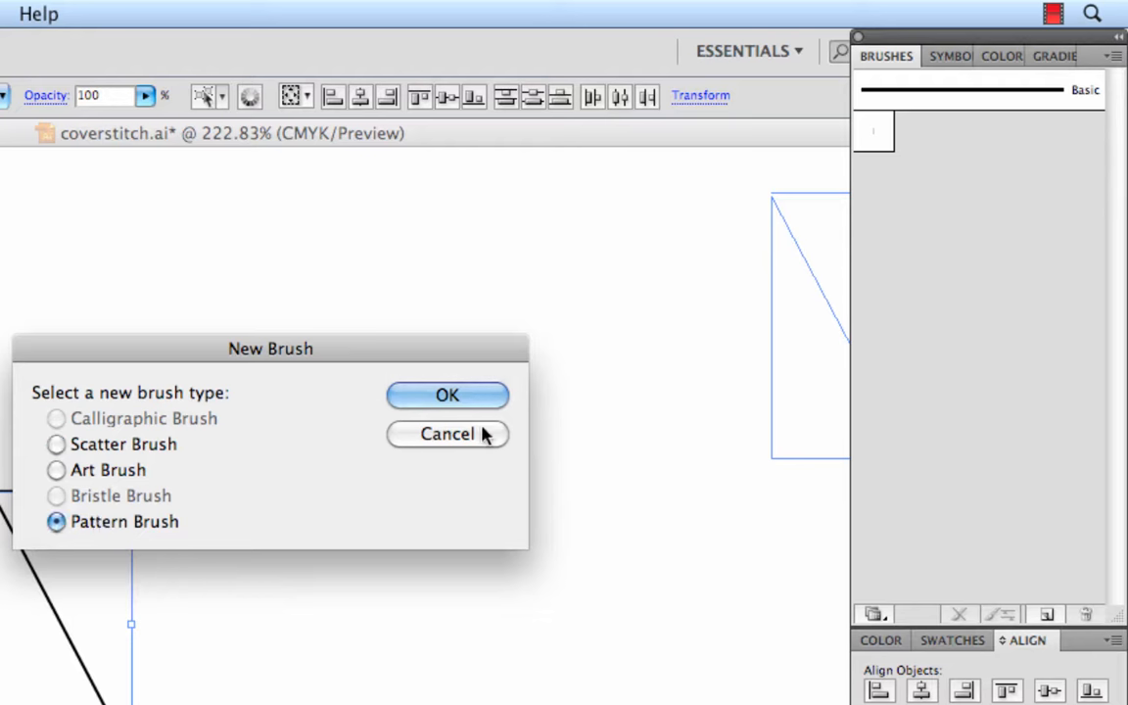
Create a pattern brush from the tile named 'Coverstitch' and save it.
{"action": "left_click", "coordinate": [447, 395]}
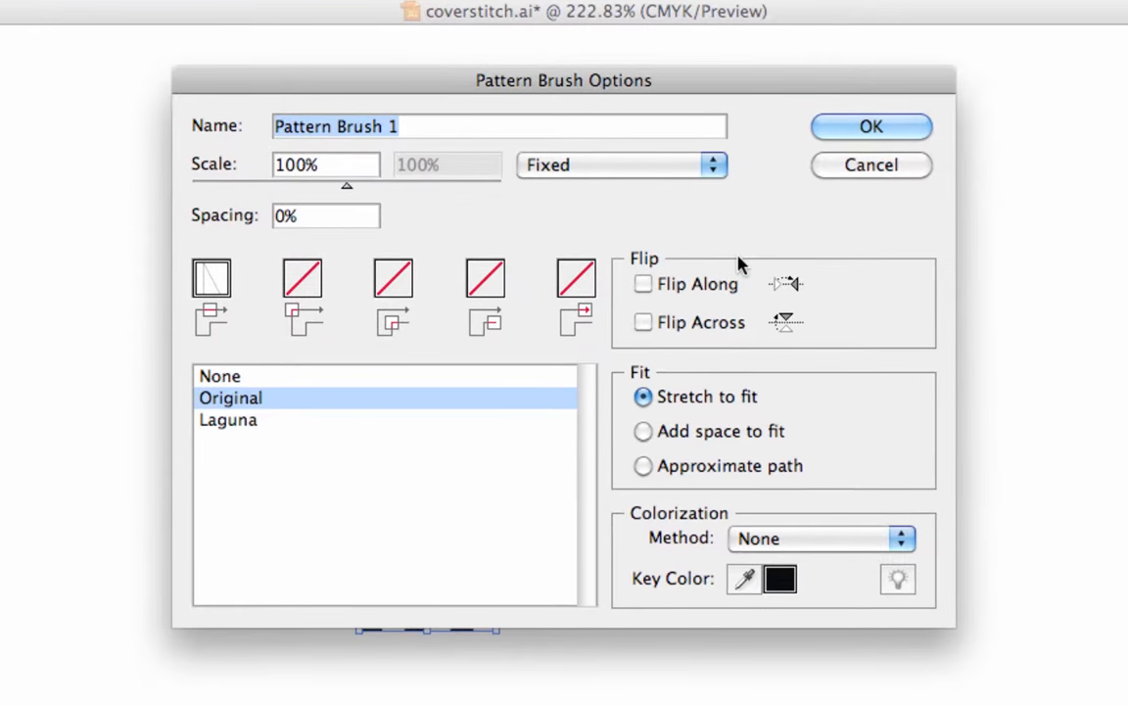
{"action": "type", "text": "Coverstitc"}
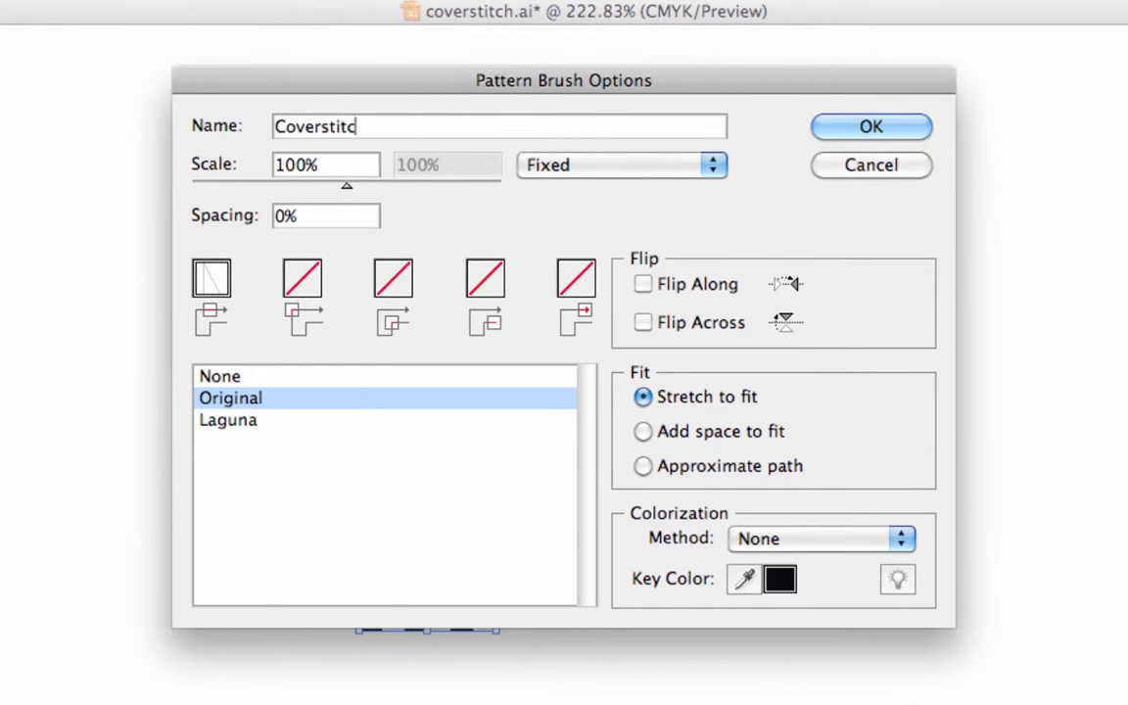
{"action": "type", "text": "h"}
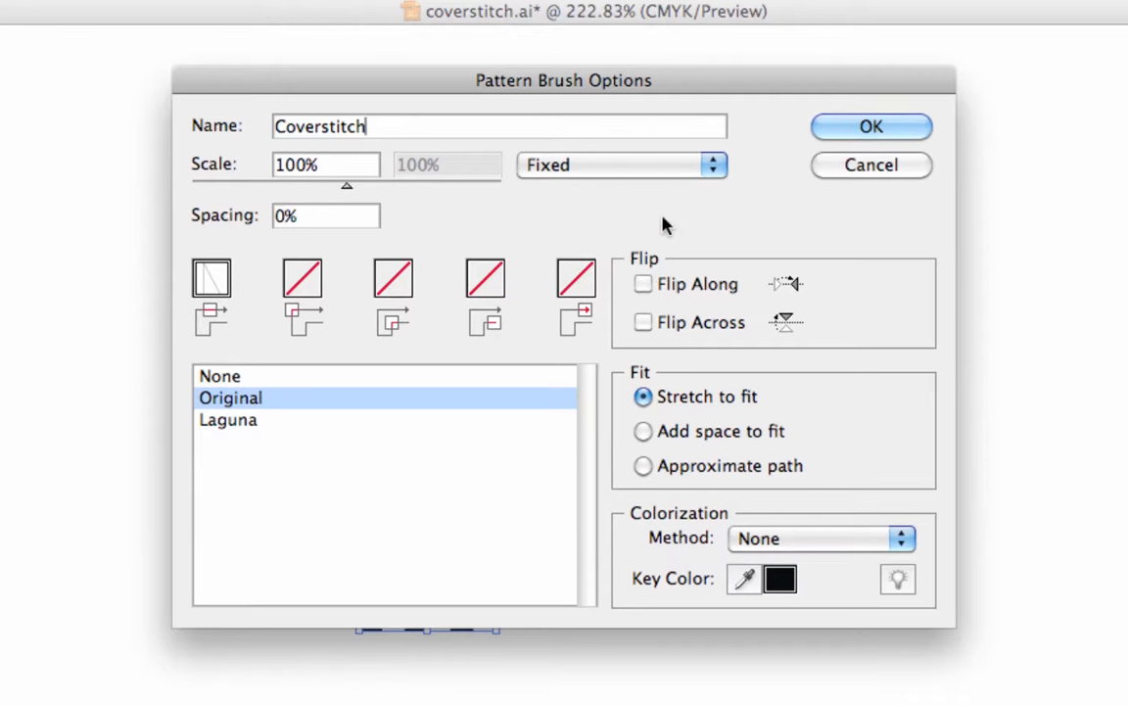
{"action": "mouse_move", "coordinate": [744, 241]}
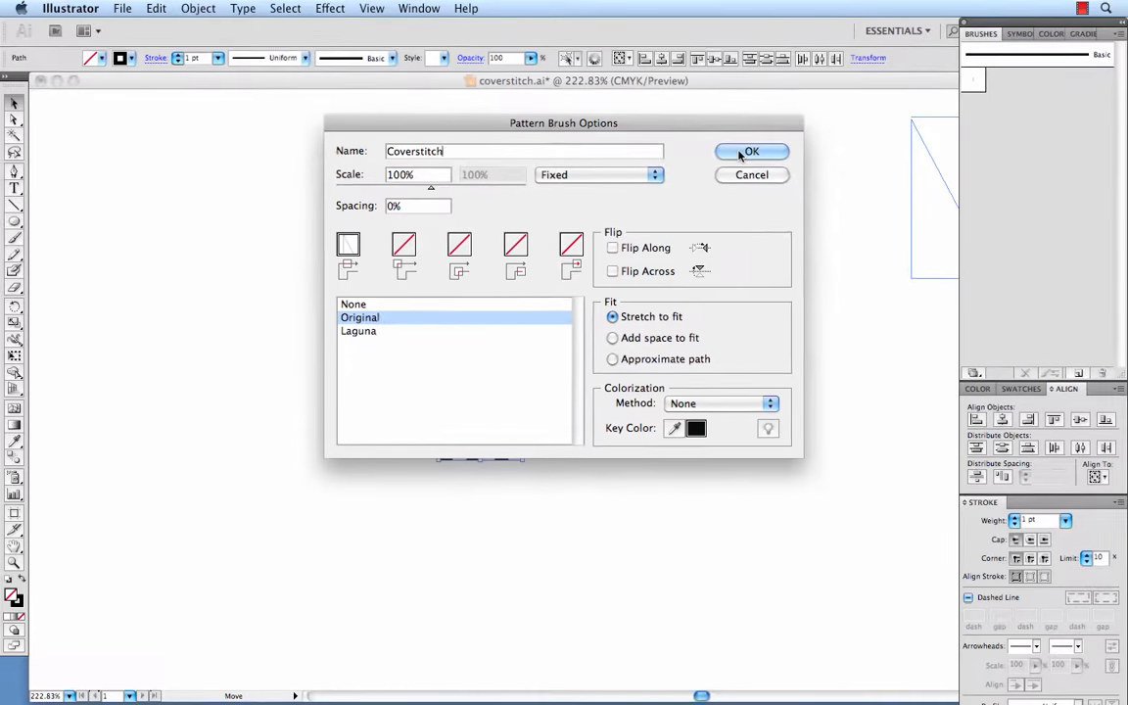
{"action": "left_click", "coordinate": [752, 151]}
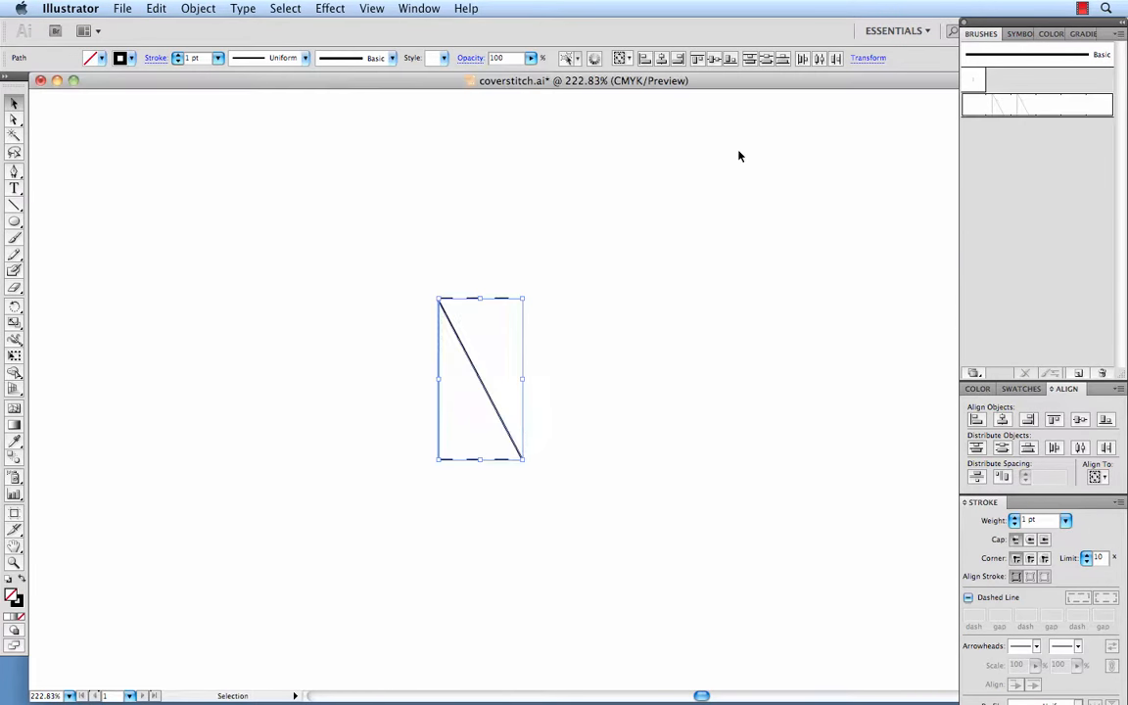
Draw a long horizontal path above the tile and apply the Coverstitch brush to it.
{"action": "left_click", "coordinate": [967, 598]}
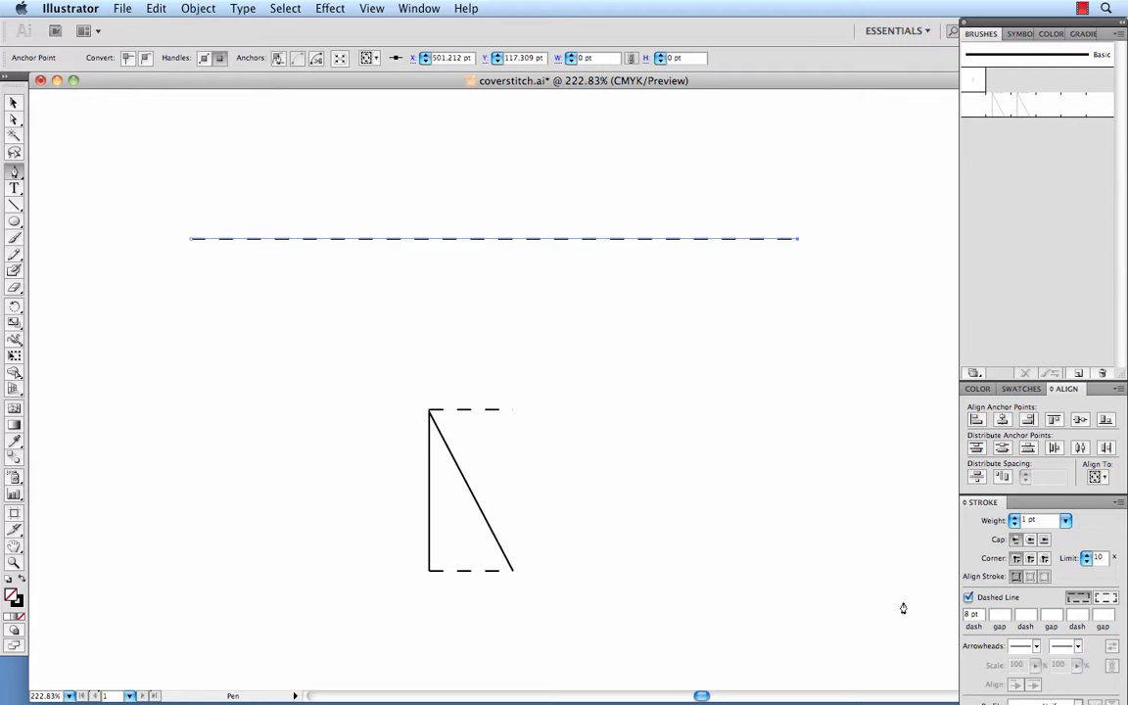
{"action": "left_click", "coordinate": [967, 597]}
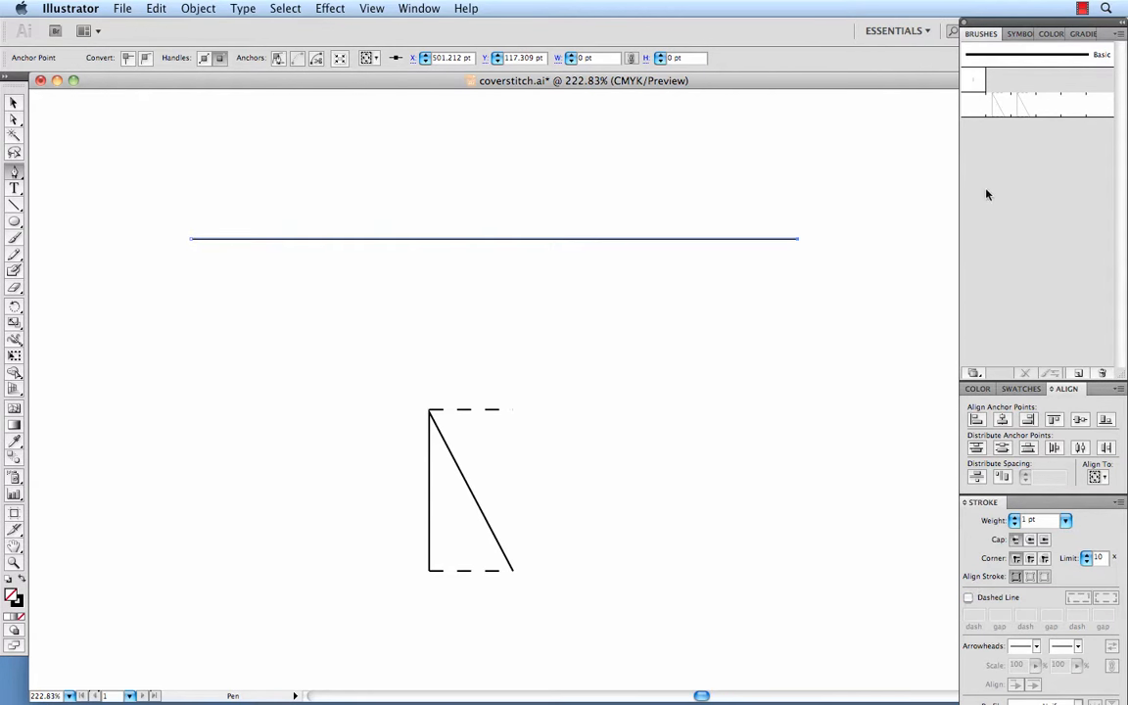
{"action": "mouse_move", "coordinate": [1003, 108]}
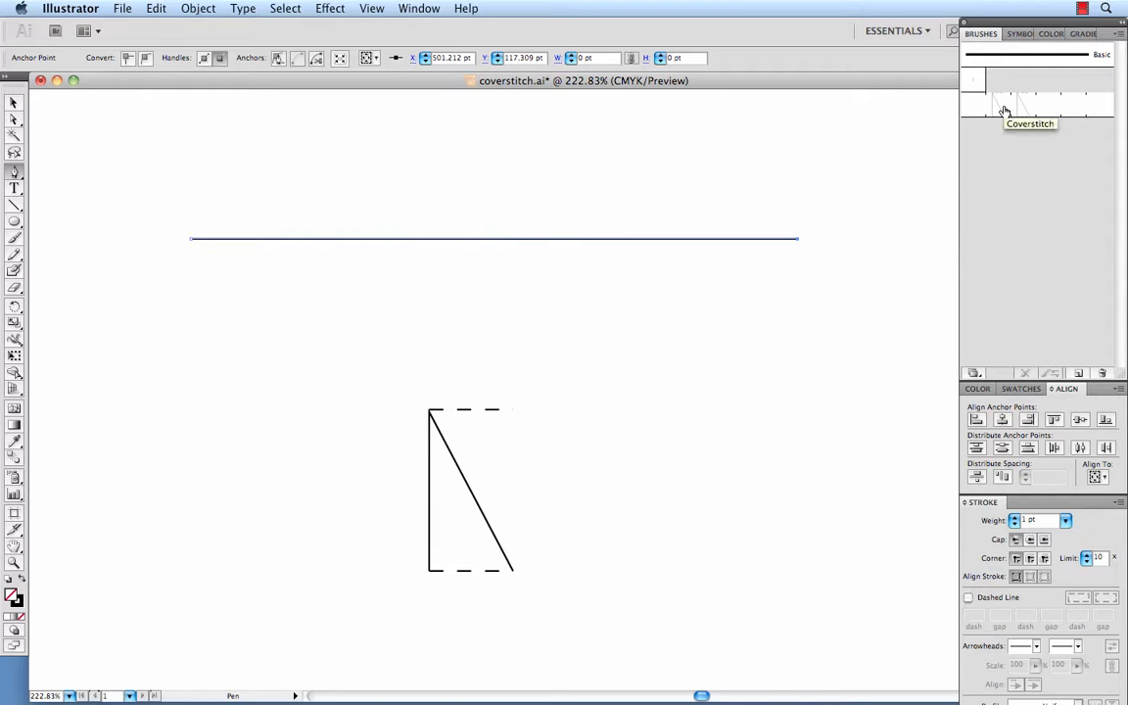
{"action": "left_click", "coordinate": [1030, 105]}
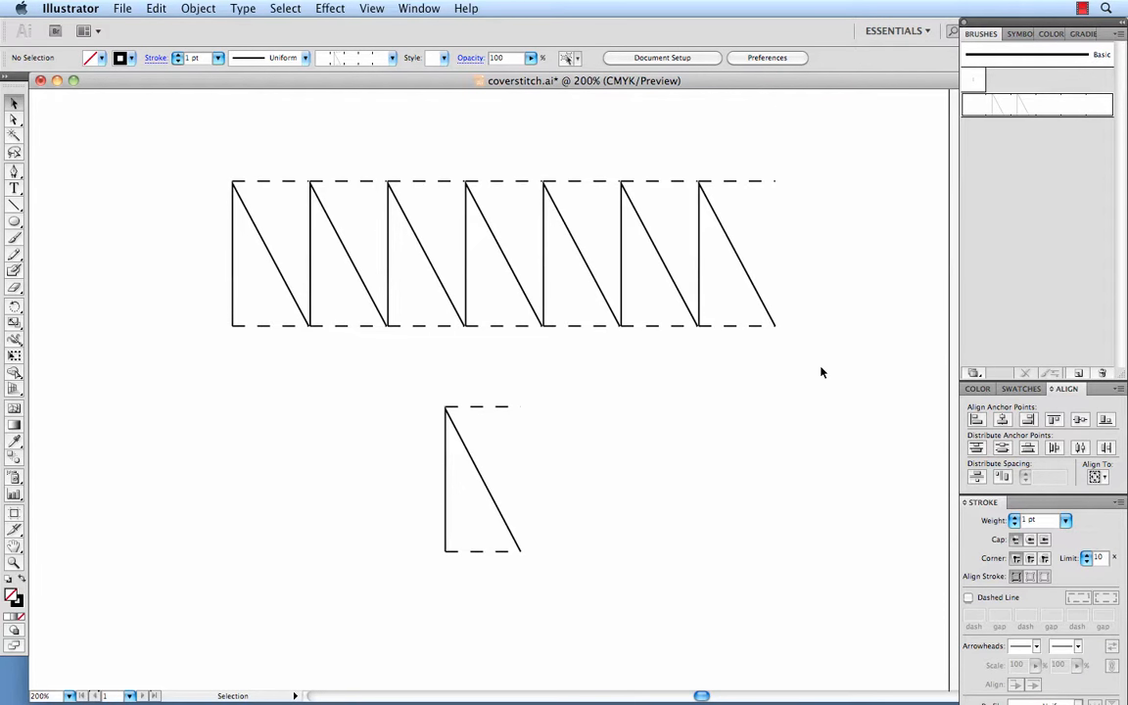
{"action": "mouse_move", "coordinate": [816, 363]}
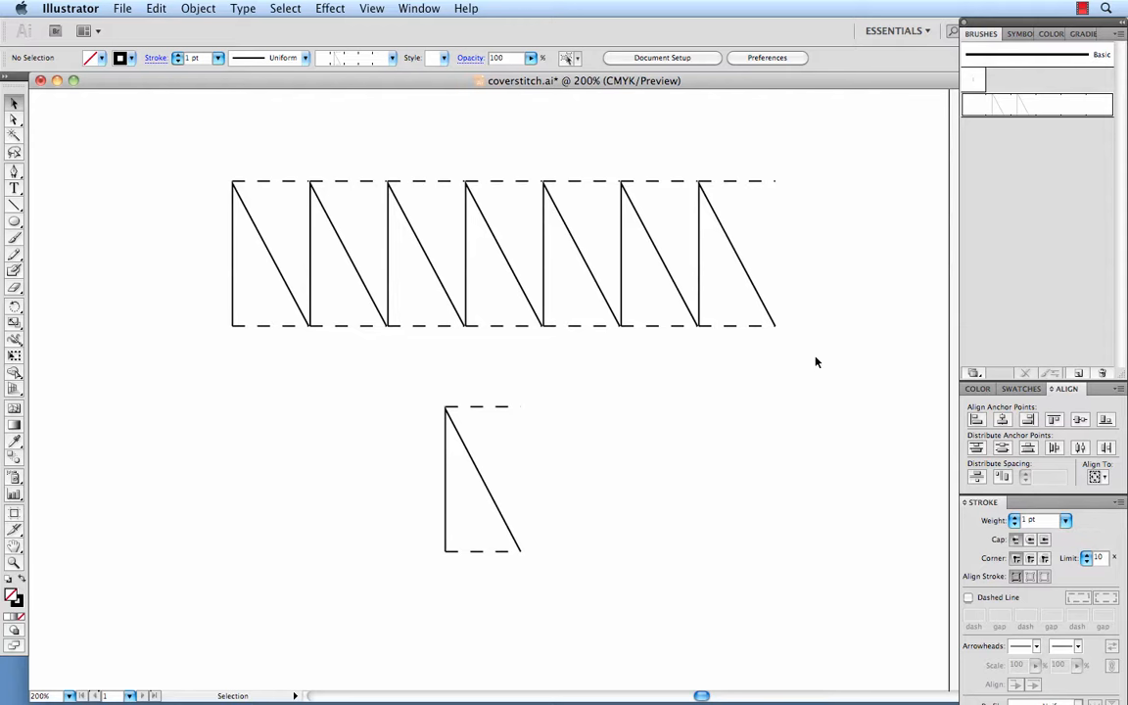
{"action": "left_click", "coordinate": [664, 262]}
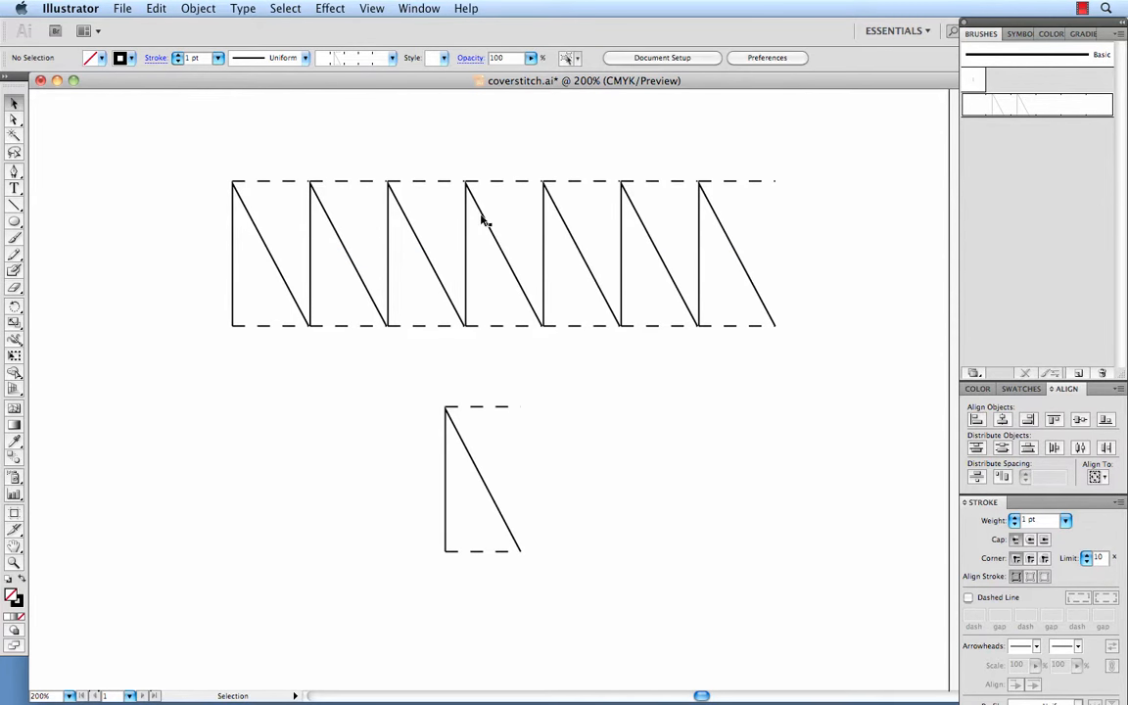
{"action": "mouse_move", "coordinate": [744, 353]}
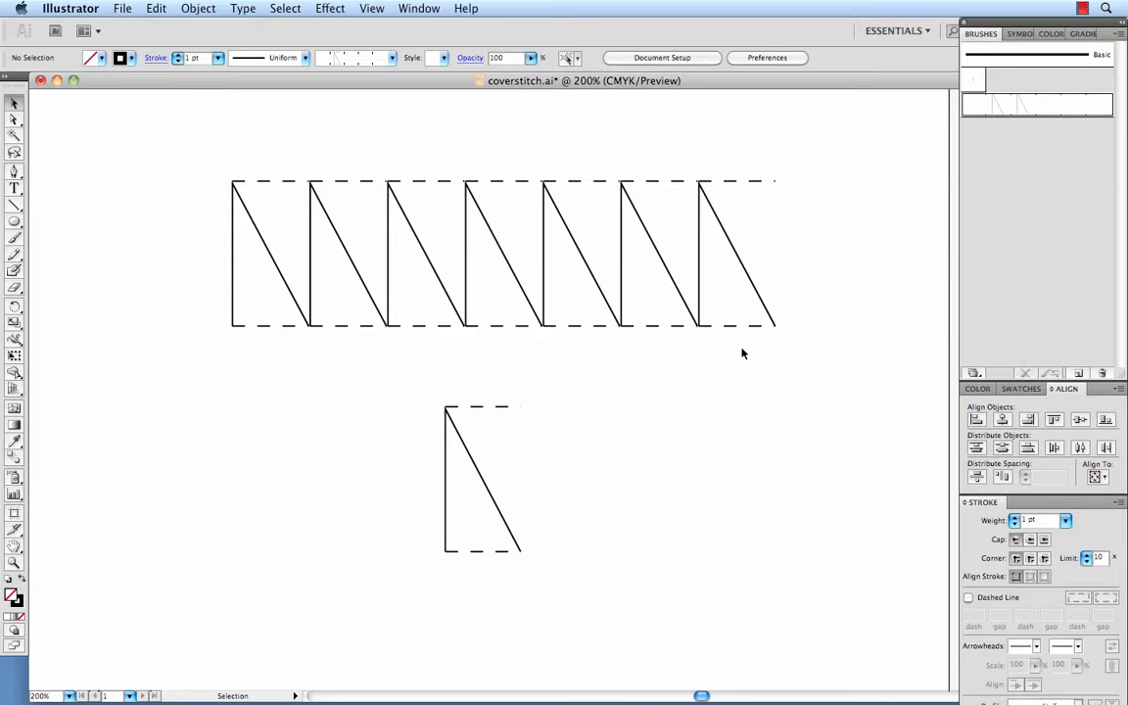
{"action": "left_click", "coordinate": [673, 254]}
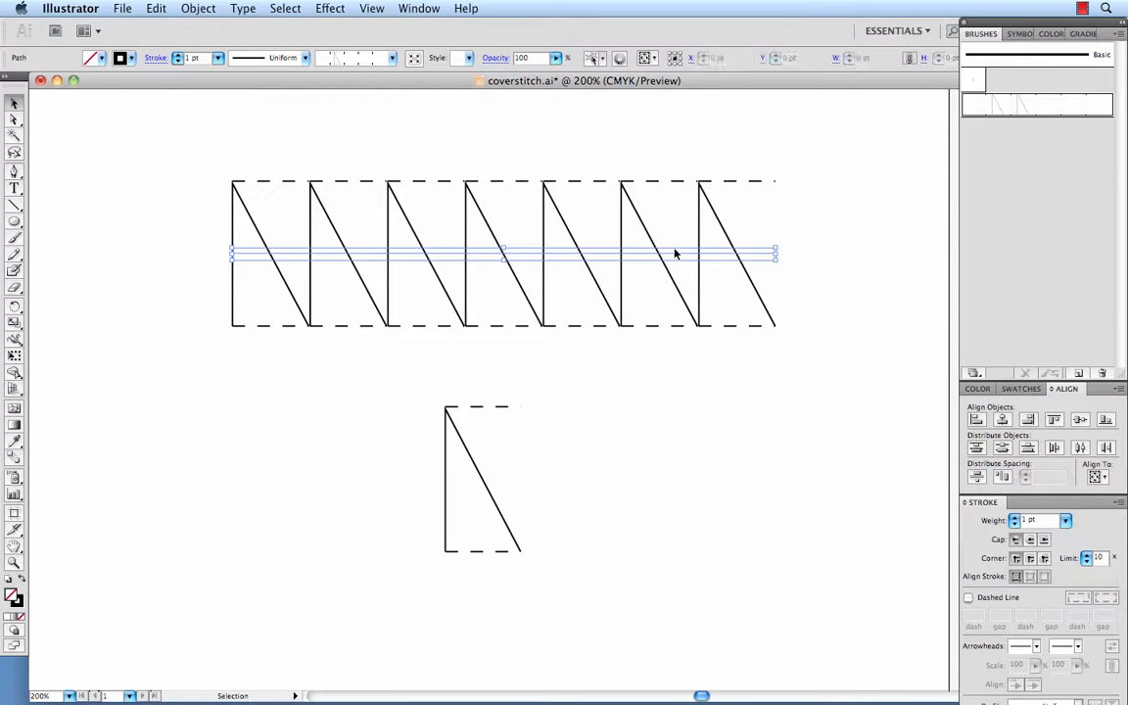
{"action": "left_click", "coordinate": [611, 370]}
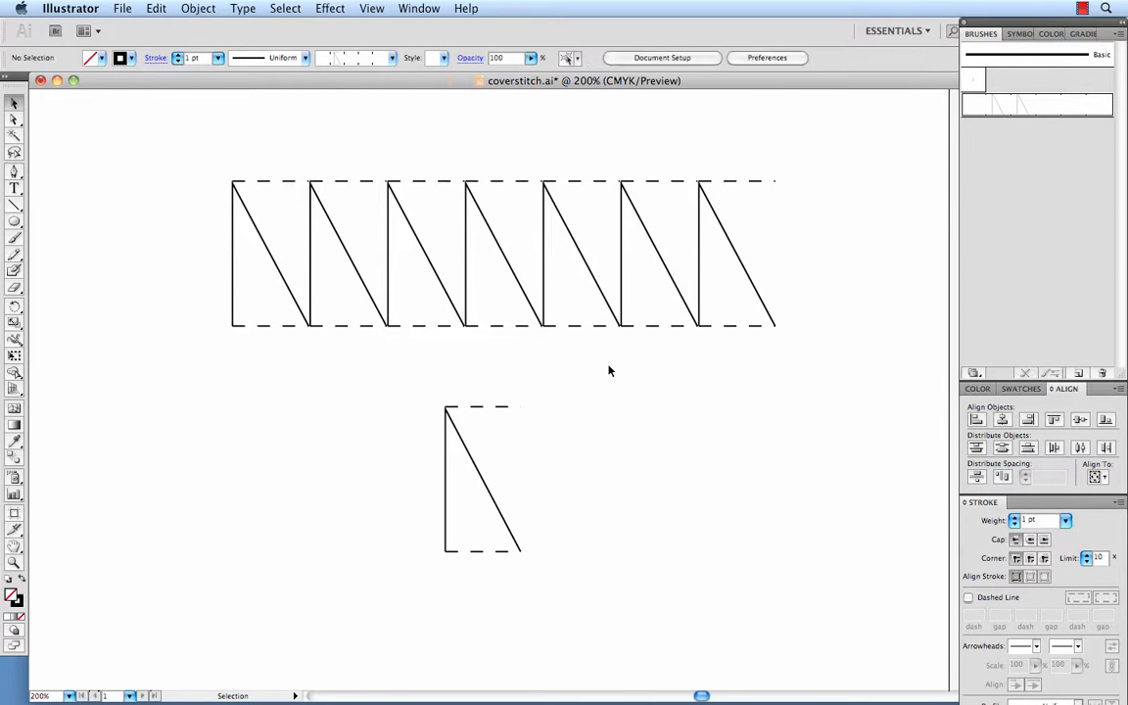